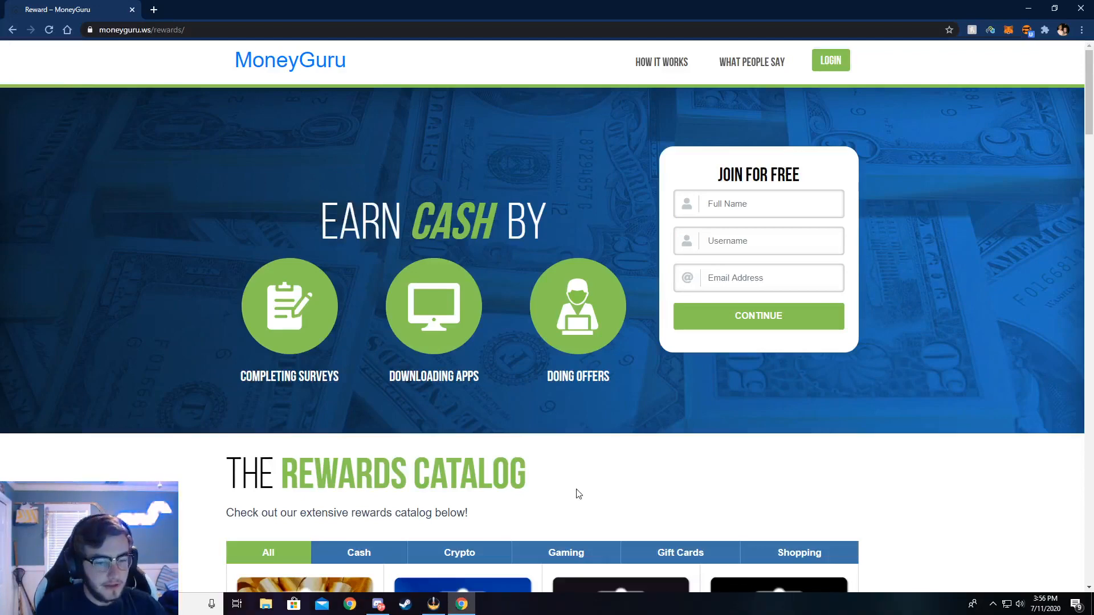
pyautogui.moveTo(323, 19)
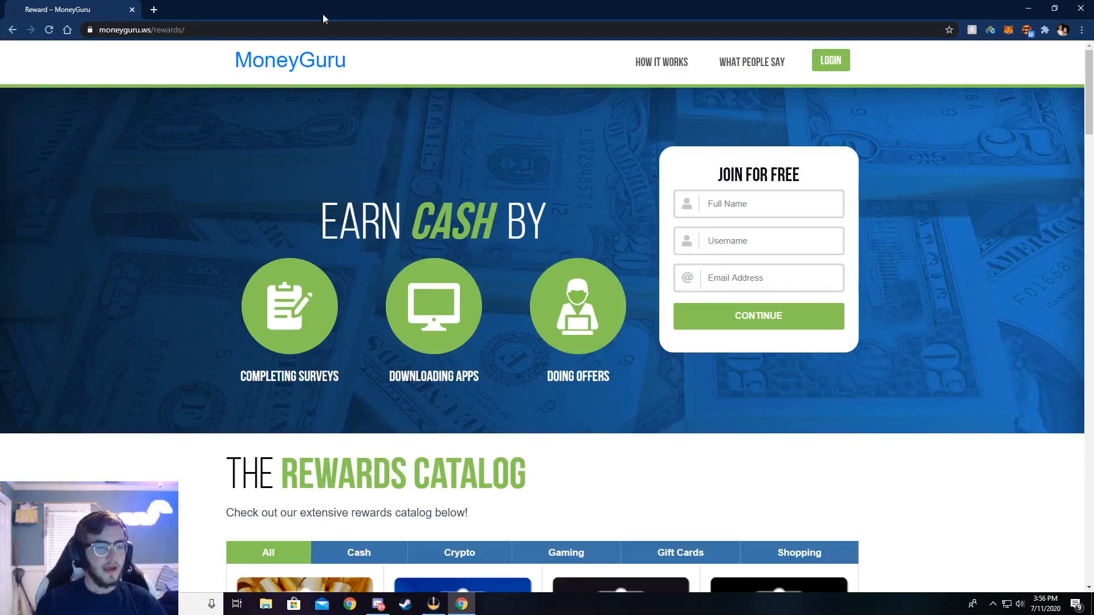
# Check the MoneyGuru site address and scroll through the landing page
pyautogui.click(139, 29)
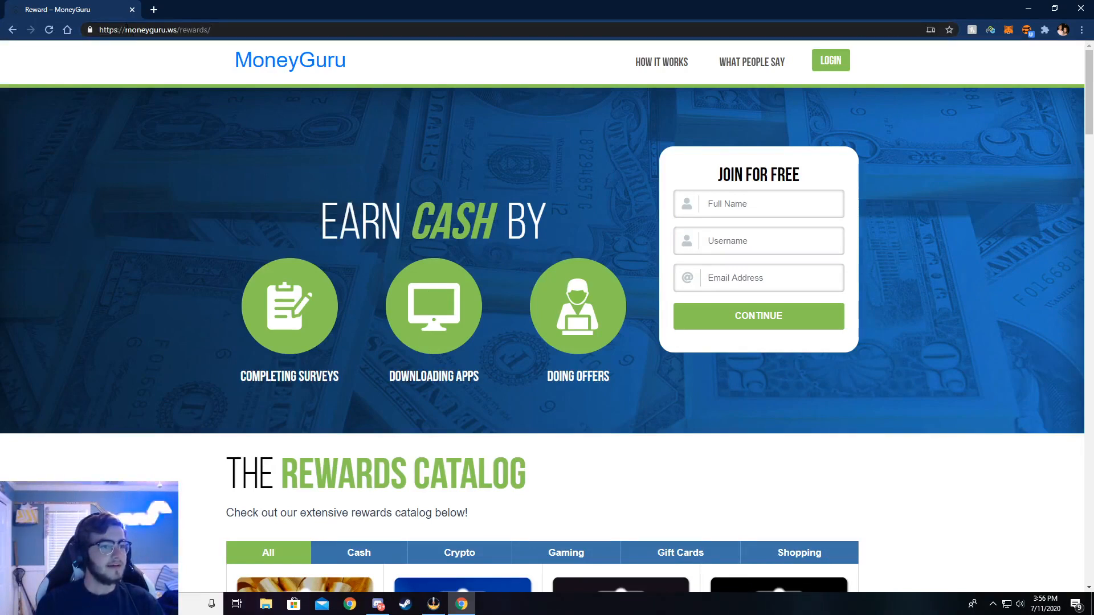
pyautogui.click(150, 29)
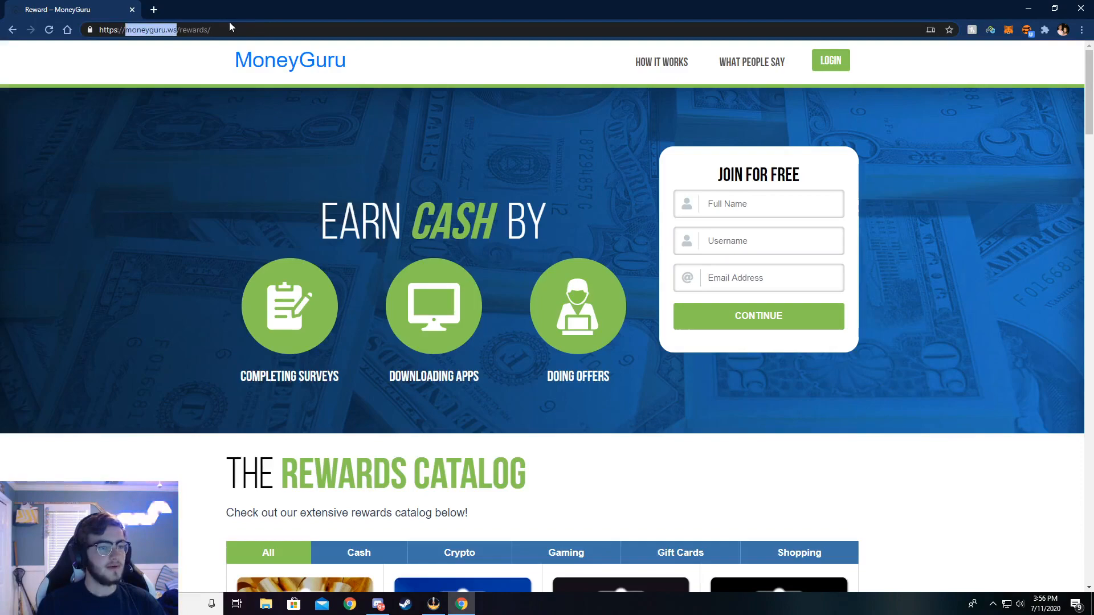
pyautogui.scroll(-3)
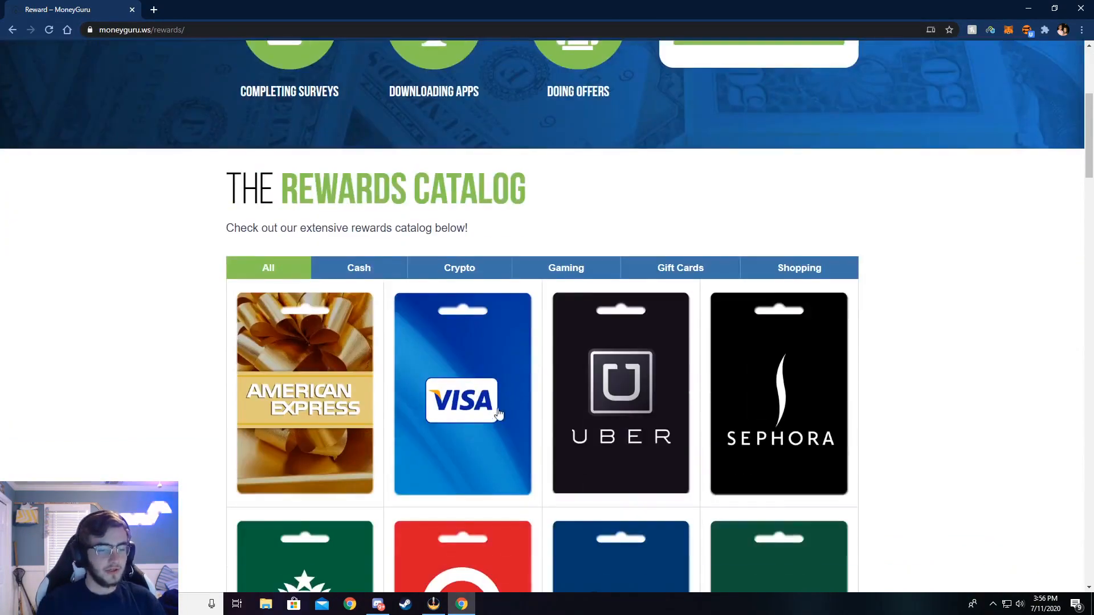
pyautogui.scroll(-3)
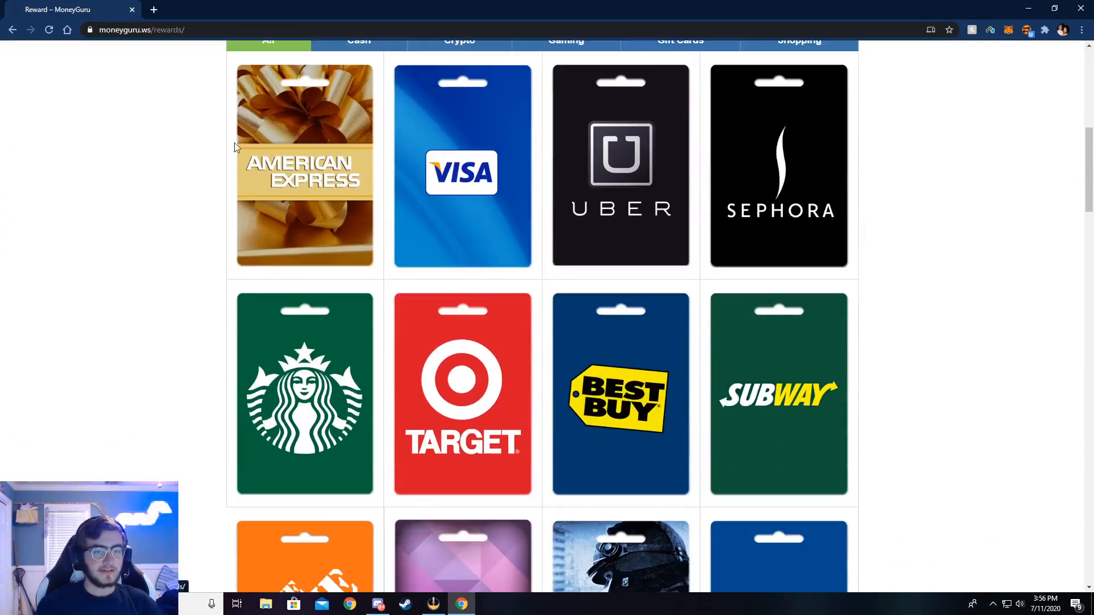
pyautogui.scroll(-3)
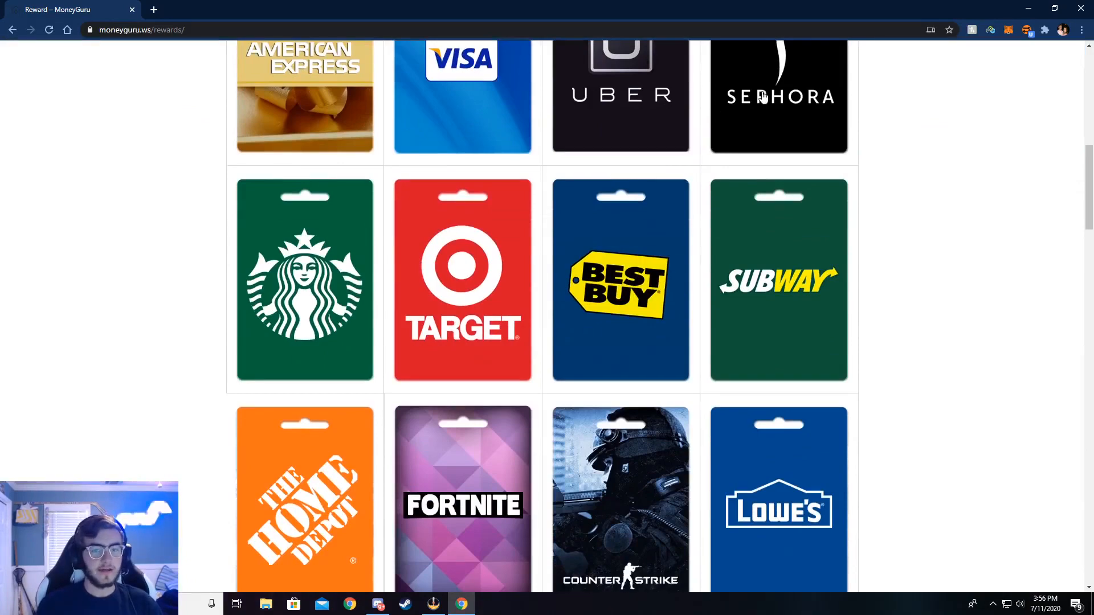
pyautogui.scroll(-3)
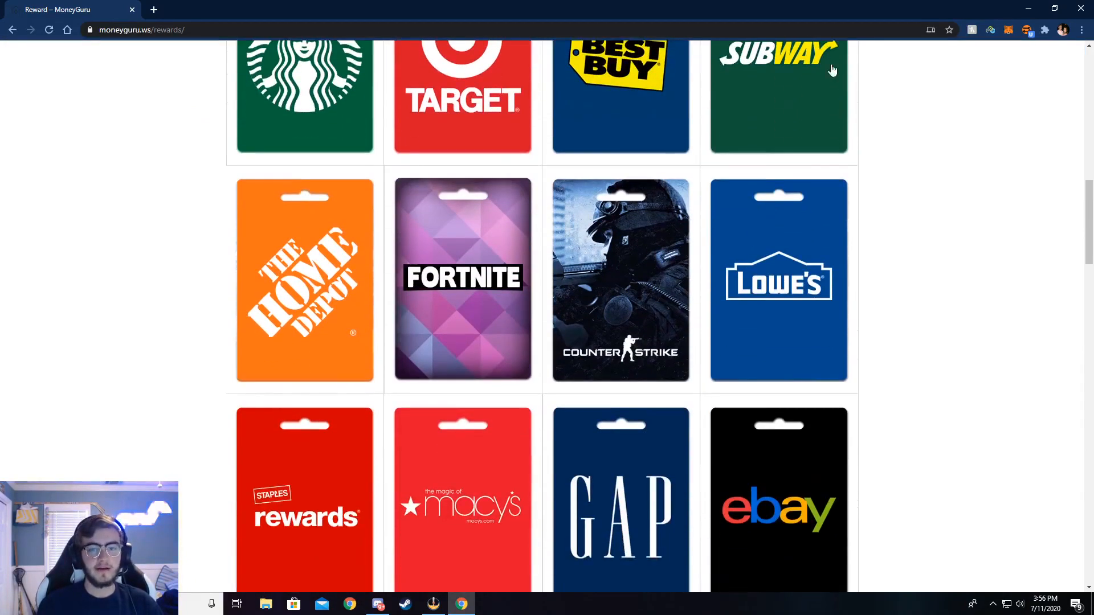
pyautogui.scroll(-3)
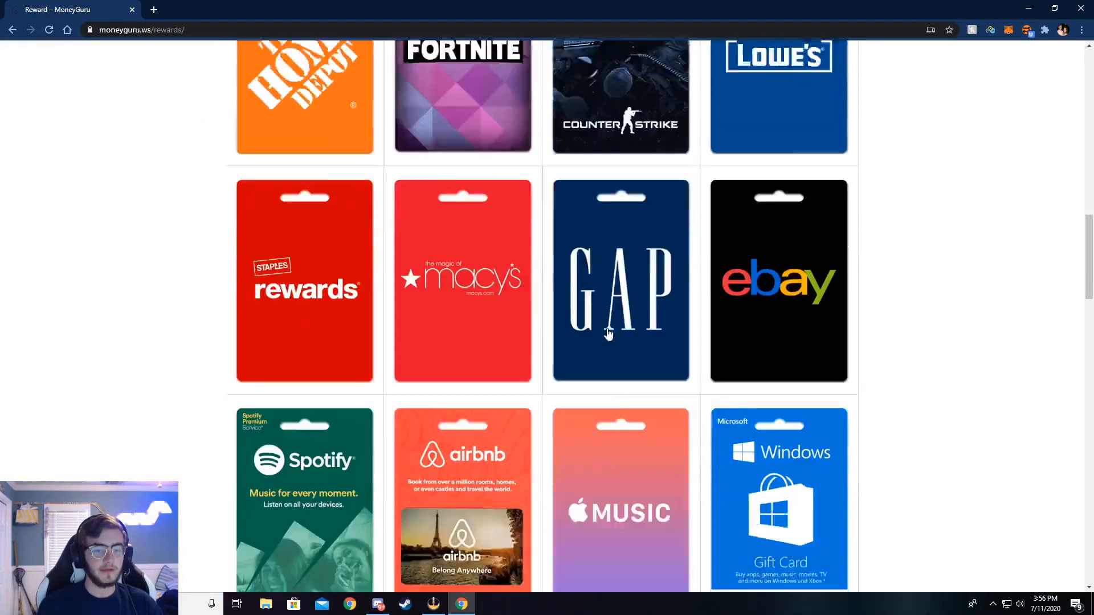
pyautogui.scroll(-3)
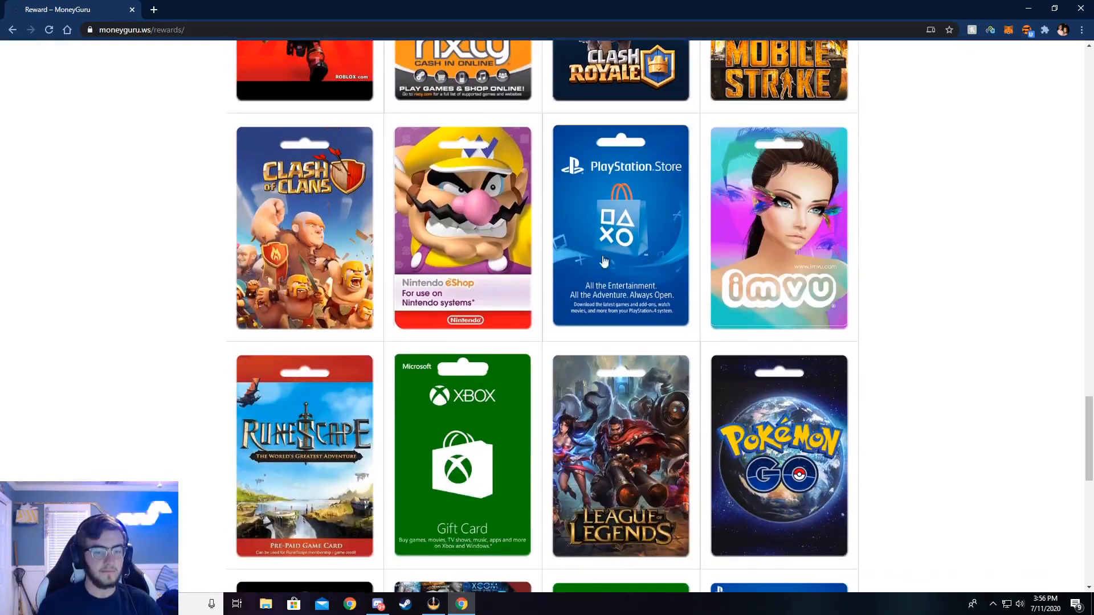
pyautogui.scroll(-3)
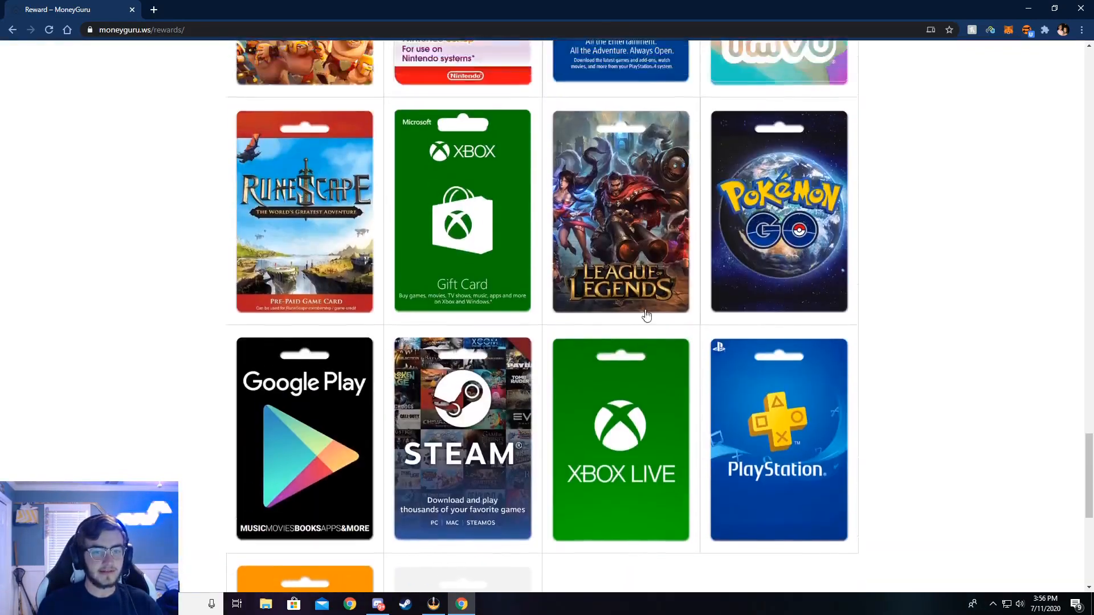
pyautogui.scroll(3)
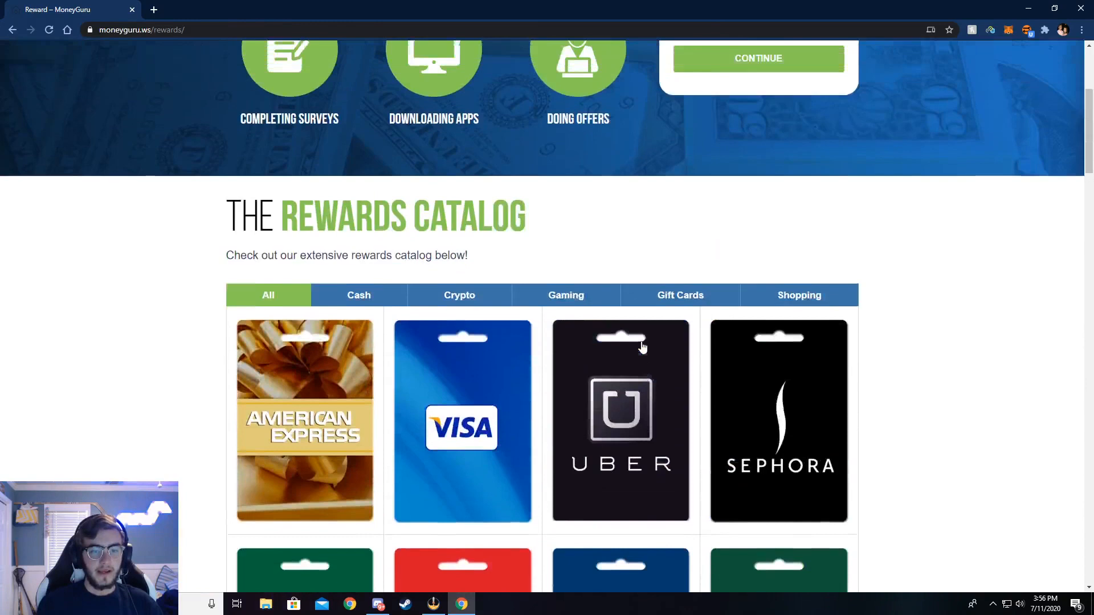
pyautogui.scroll(3)
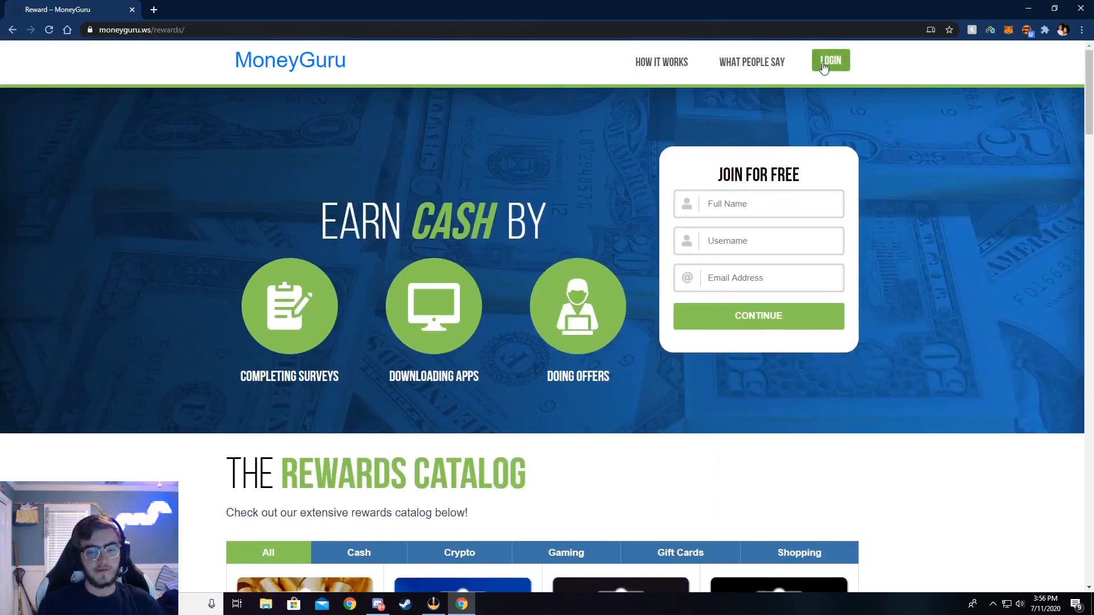
# Log in and review the dashboard: 47 referrals, 75 tasks, 4510 clicks, $7767.50 earnings
pyautogui.click(830, 61)
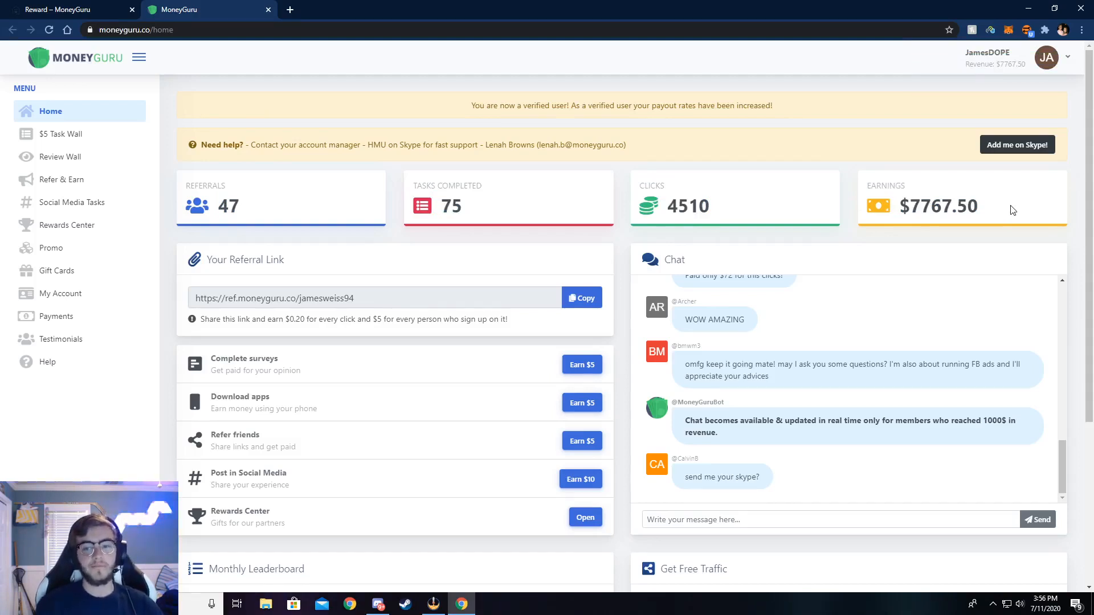
pyautogui.doubleClick(938, 206)
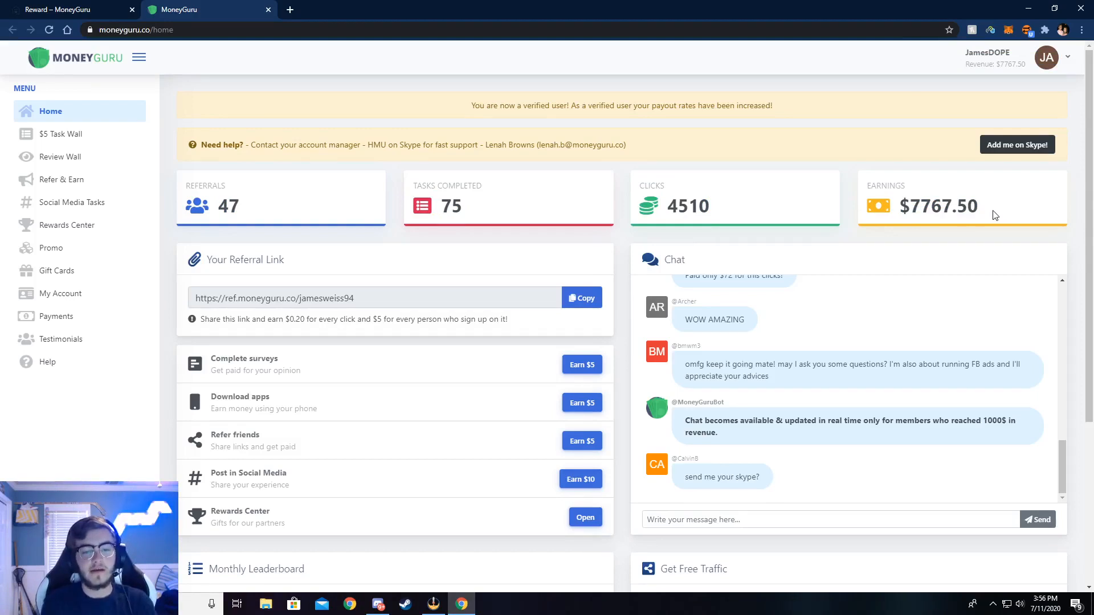
pyautogui.moveTo(621, 332)
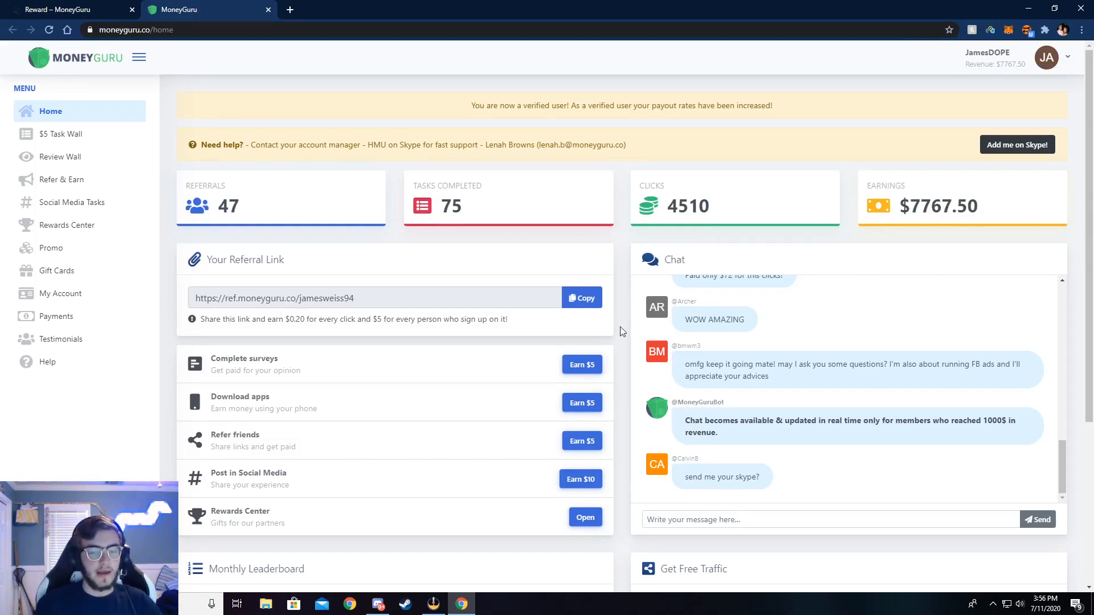
pyautogui.scroll(-3)
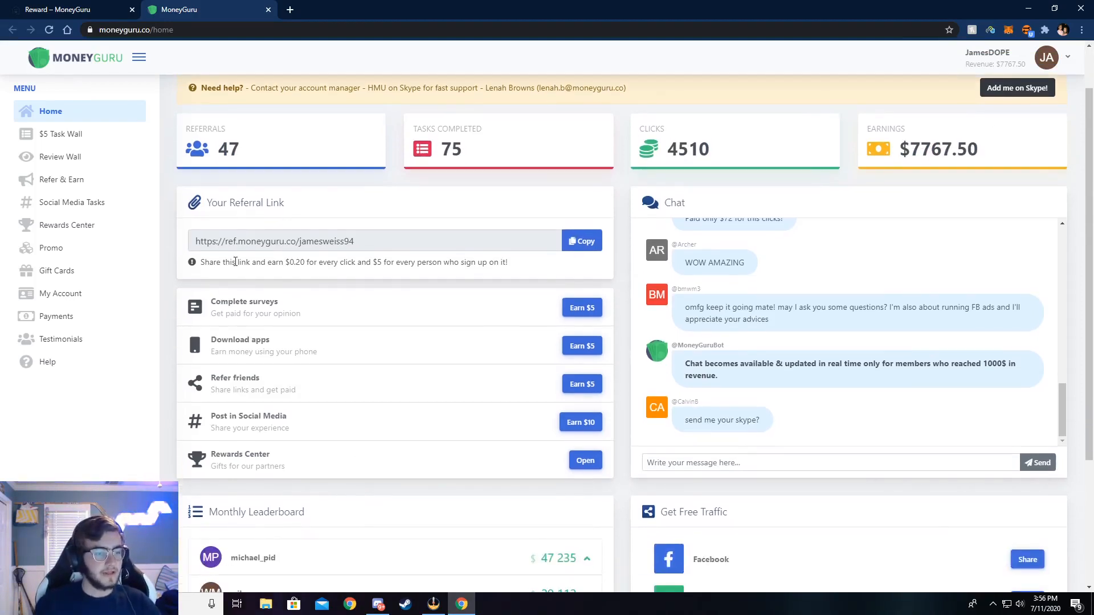
pyautogui.moveTo(418, 260)
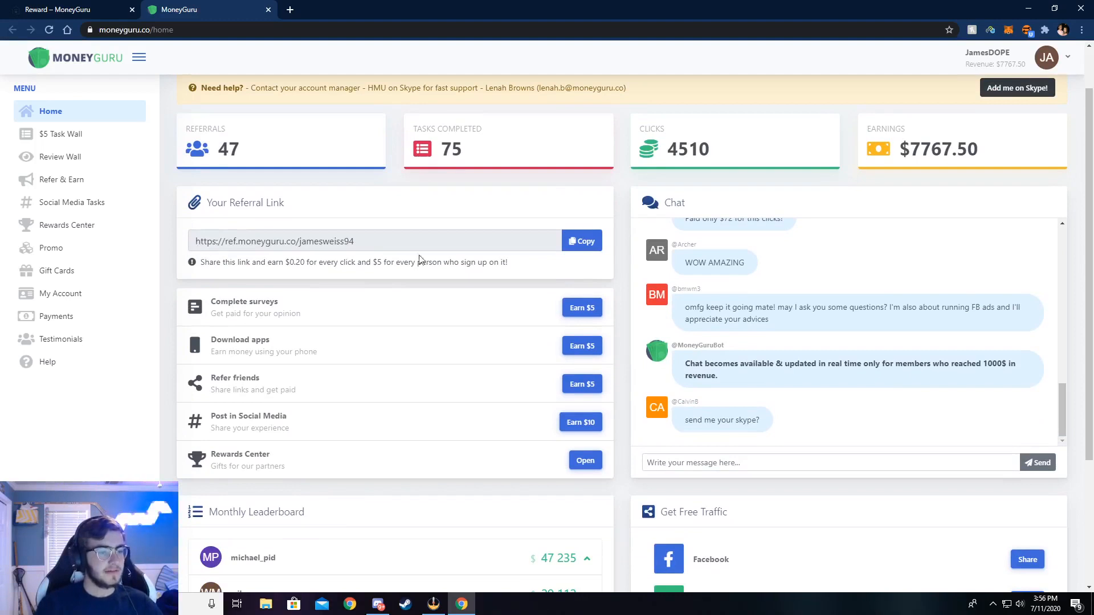
pyautogui.moveTo(202, 261)
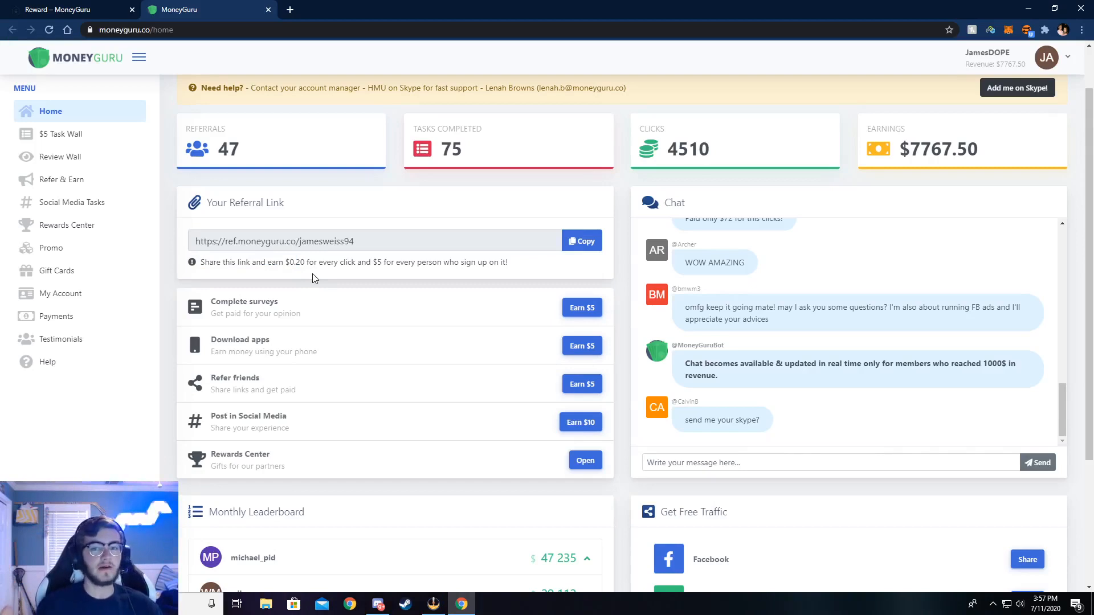
pyautogui.moveTo(377, 265)
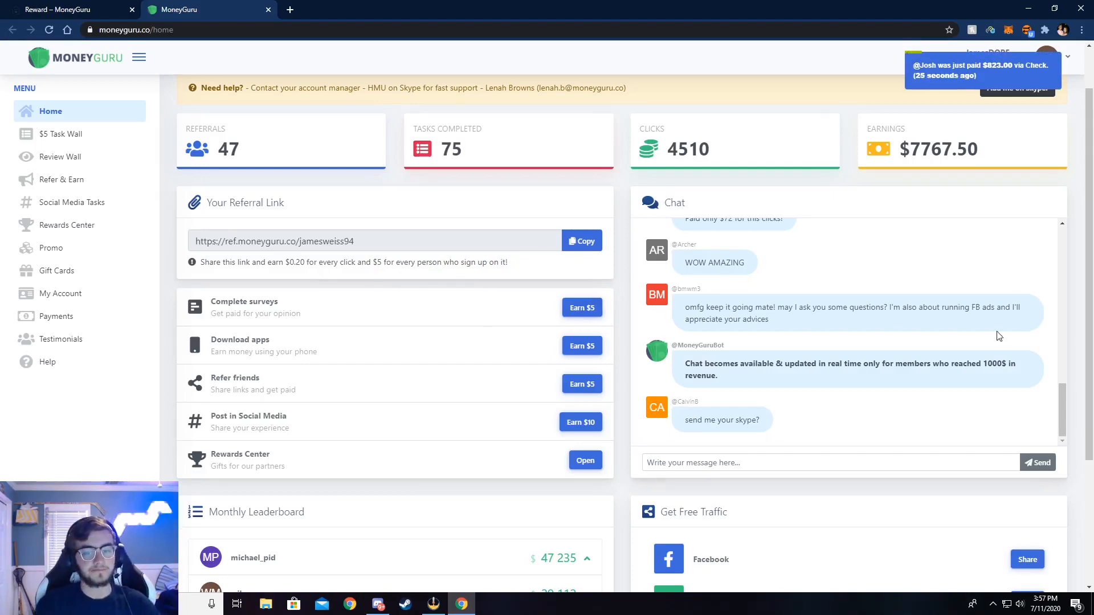
pyautogui.moveTo(693, 344)
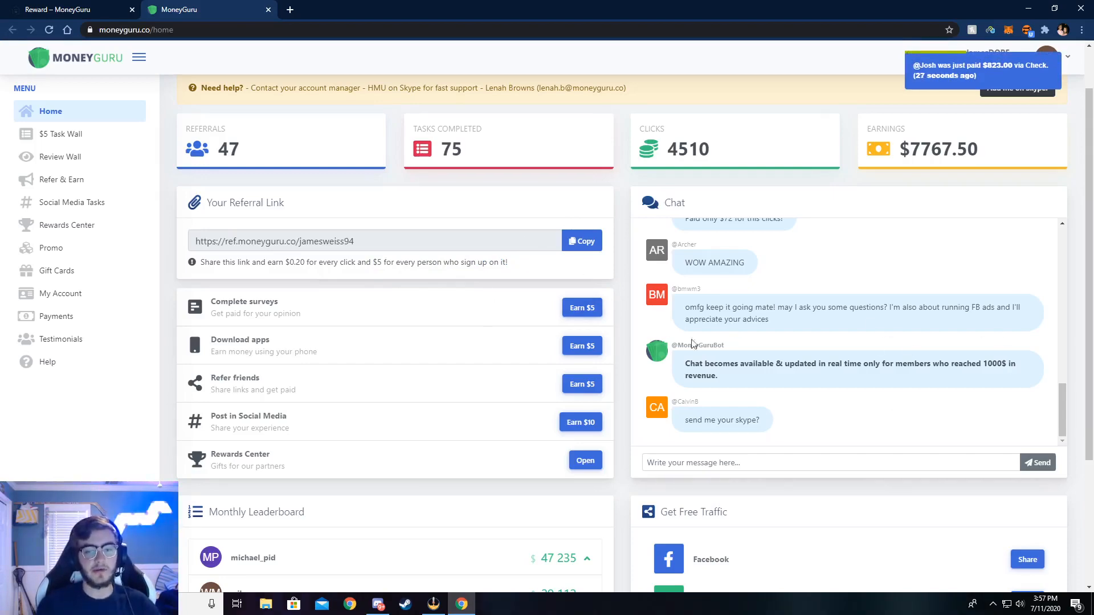
pyautogui.scroll(-3)
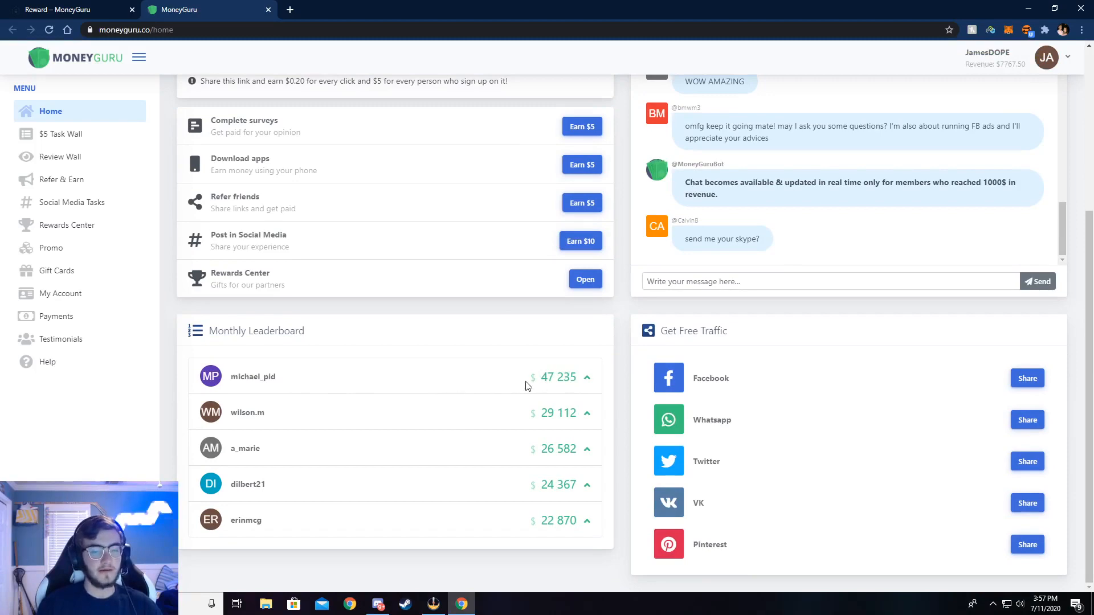
pyautogui.scroll(3)
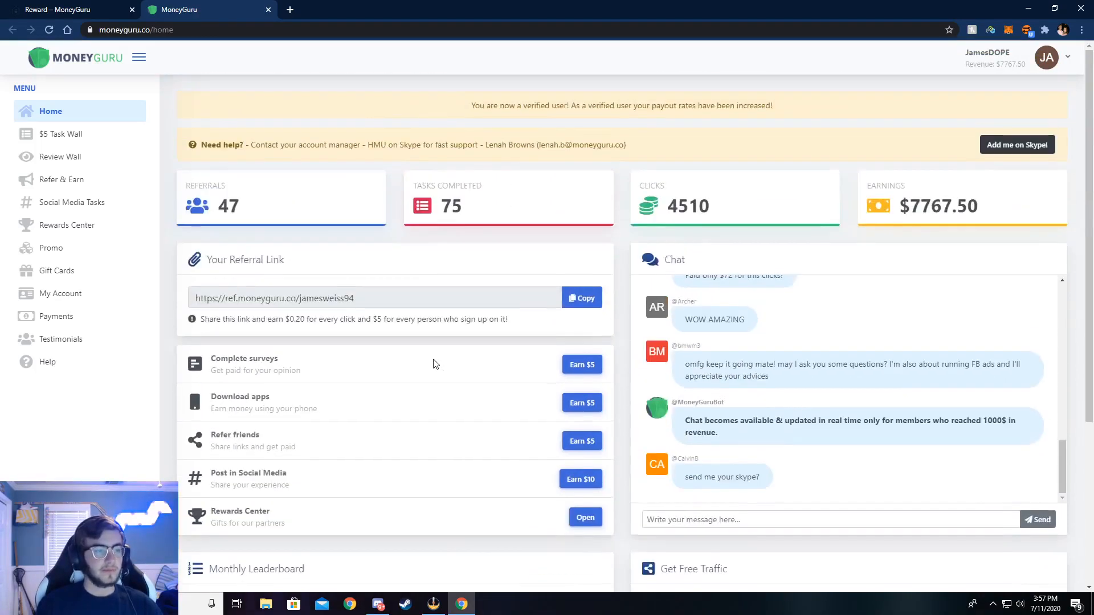
pyautogui.moveTo(61, 134)
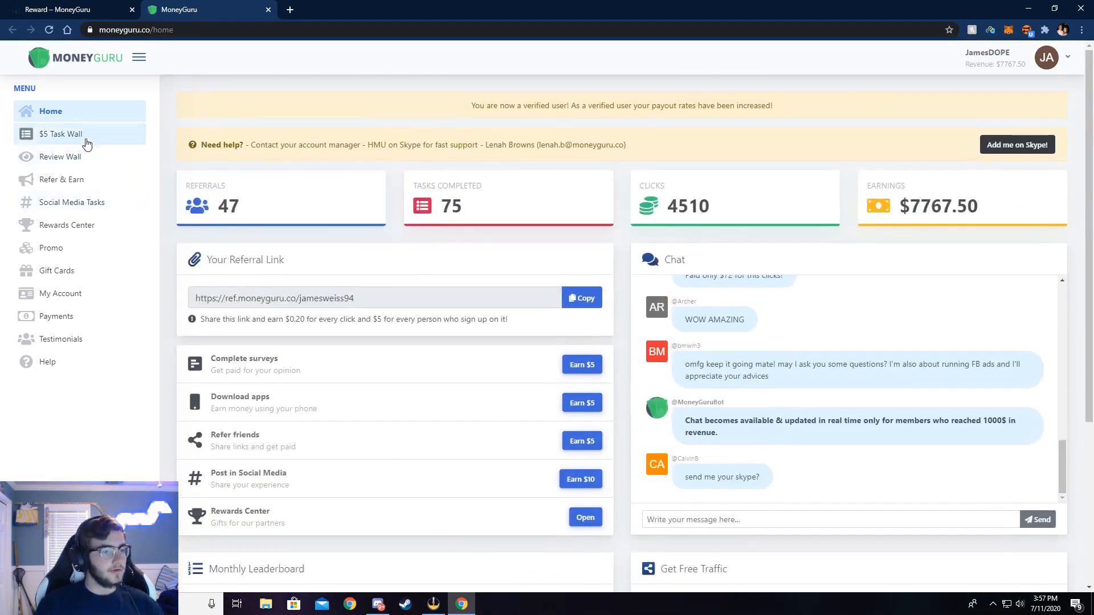
# Start the Get Visa $1000 Gift Card offer from the $5 Task Wall
pyautogui.click(61, 133)
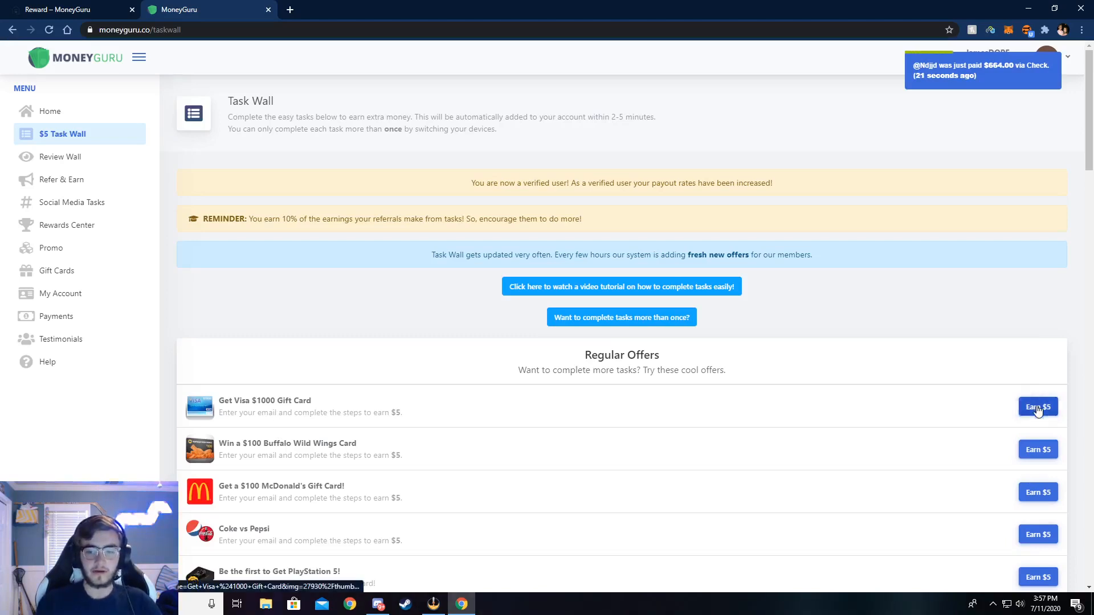
pyautogui.click(1038, 407)
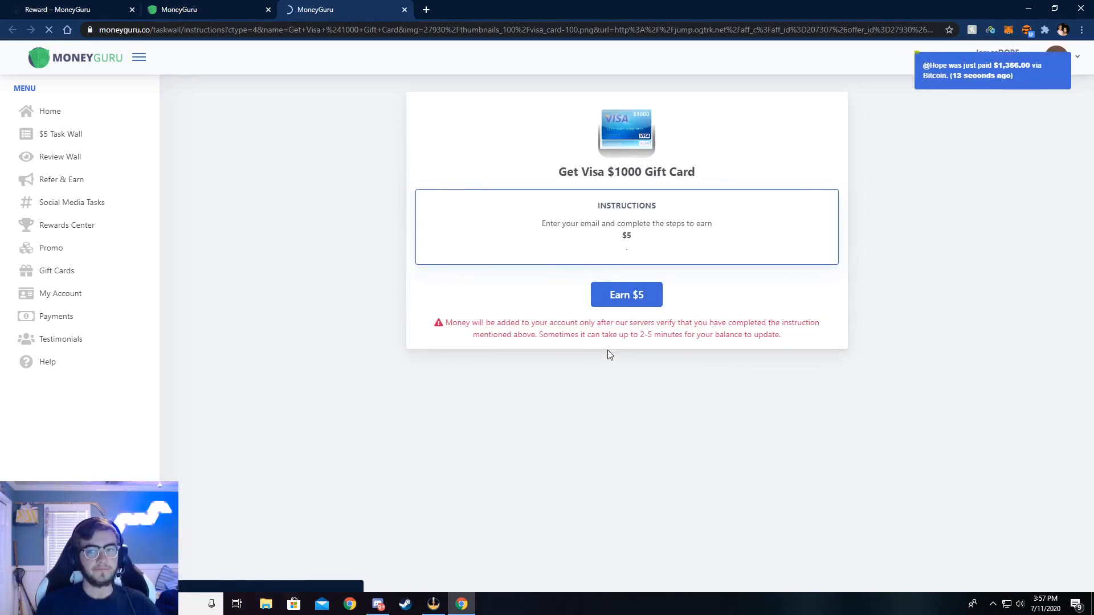
pyautogui.click(625, 295)
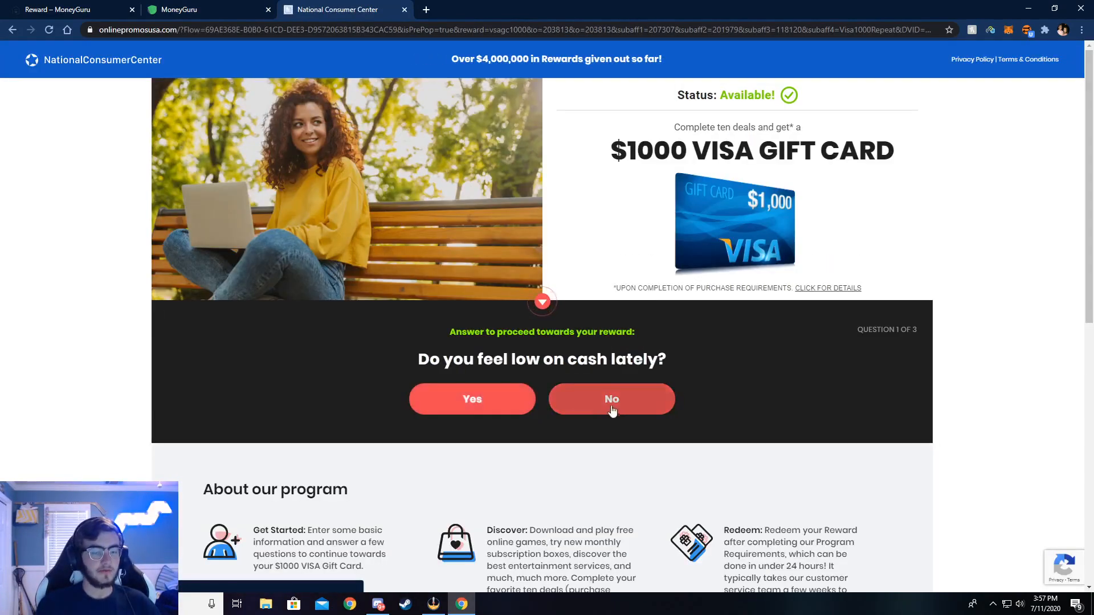
# Answer no to low cash, then submit name, zip, address, phone, birth date and Male gender
pyautogui.click(611, 399)
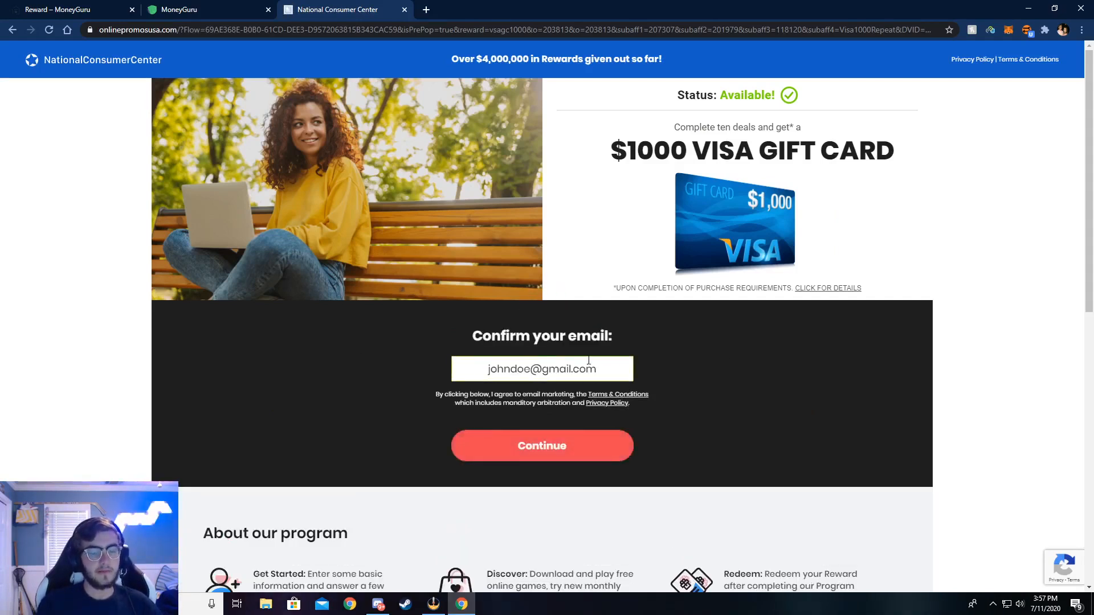
pyautogui.click(541, 445)
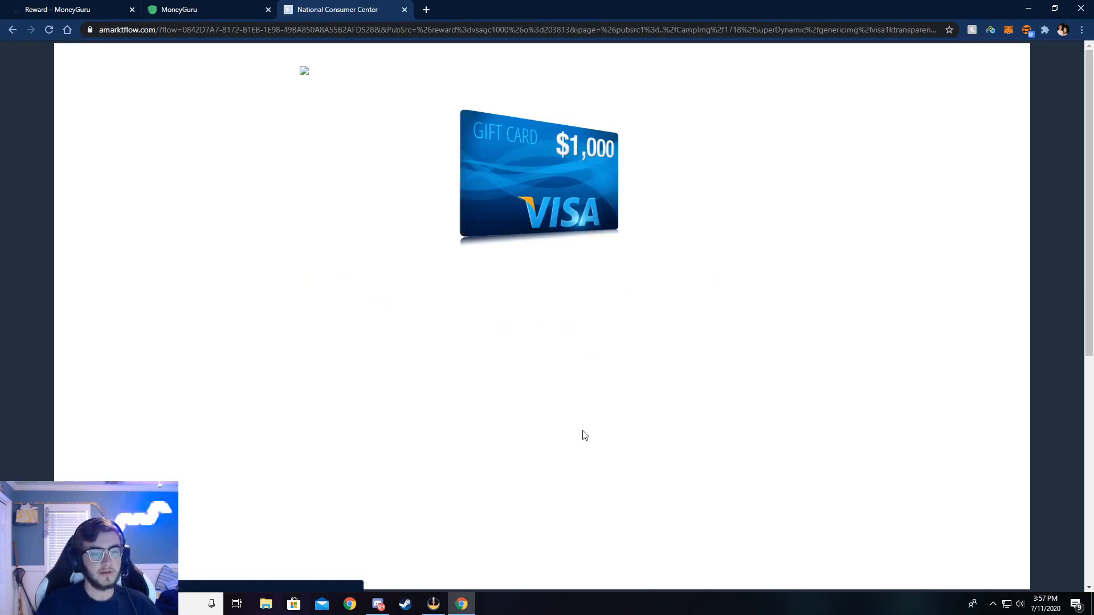
pyautogui.moveTo(555, 214)
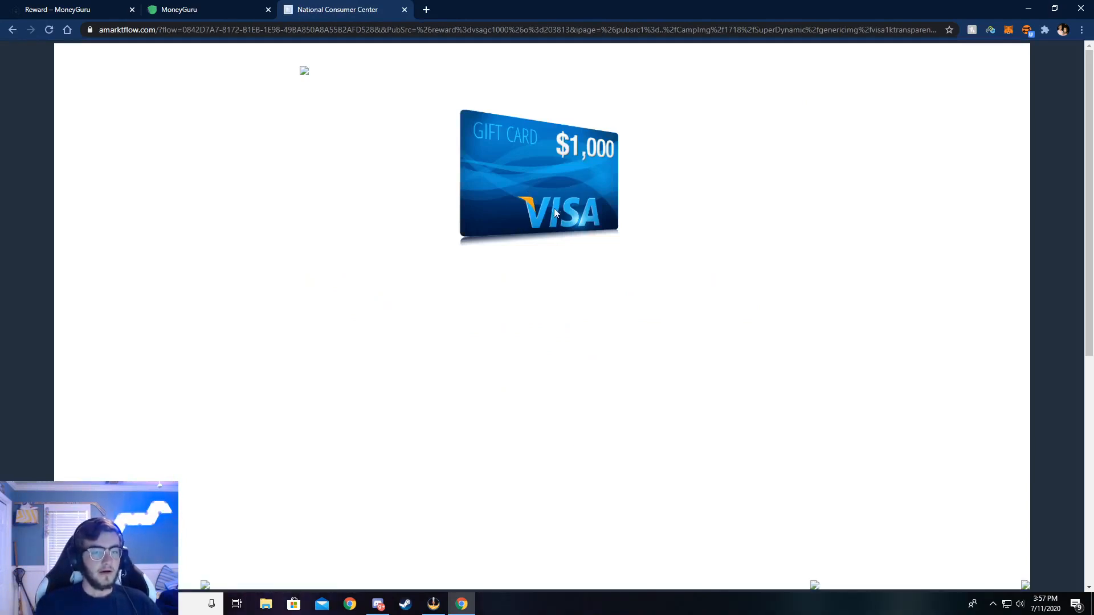
pyautogui.scroll(-3)
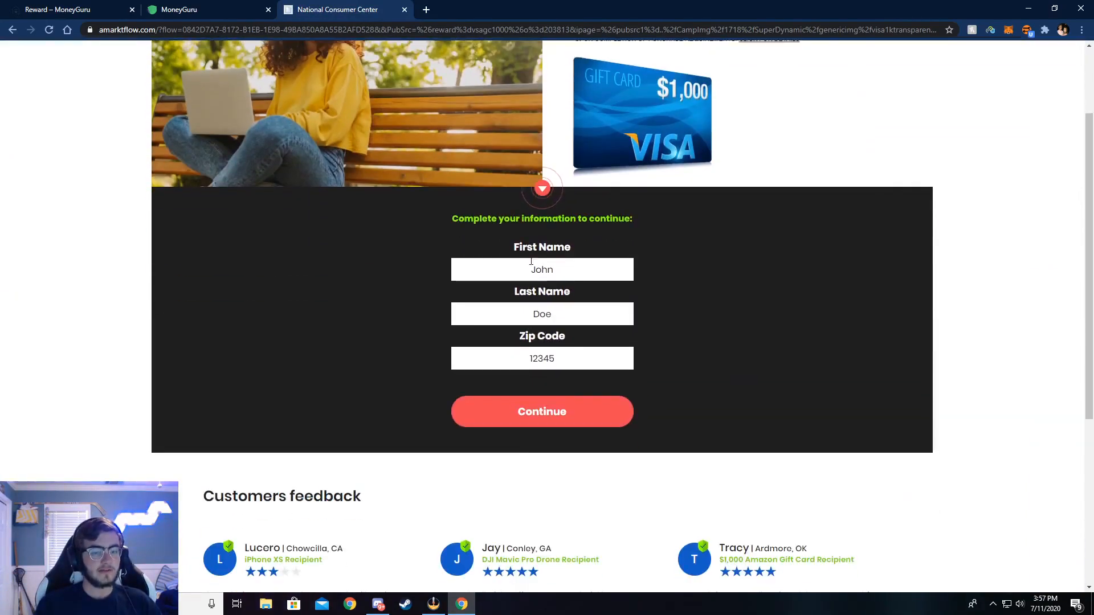
pyautogui.click(541, 411)
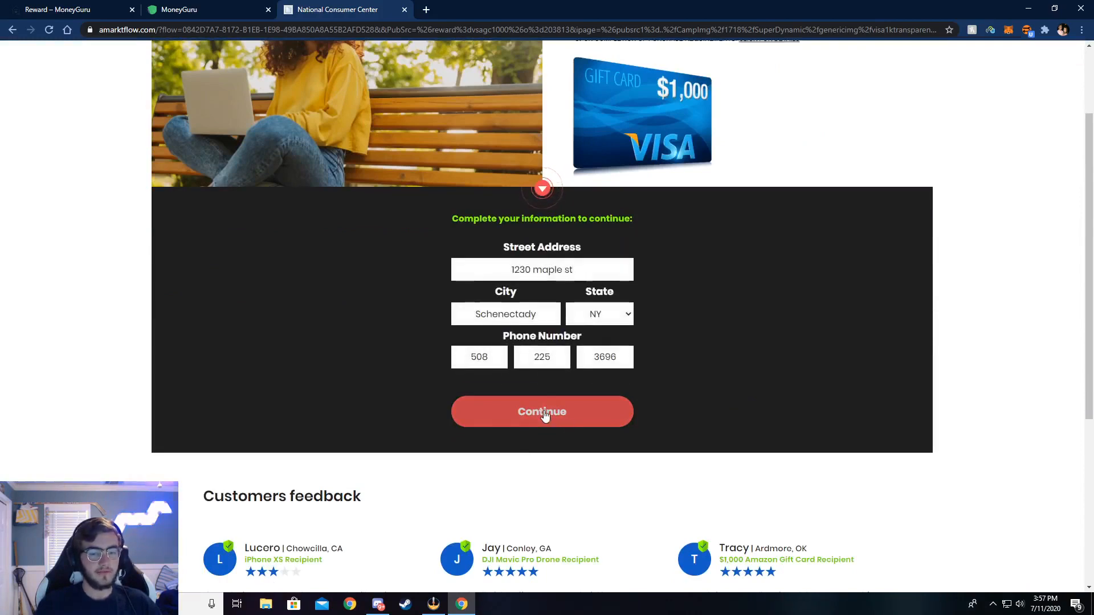
pyautogui.click(542, 412)
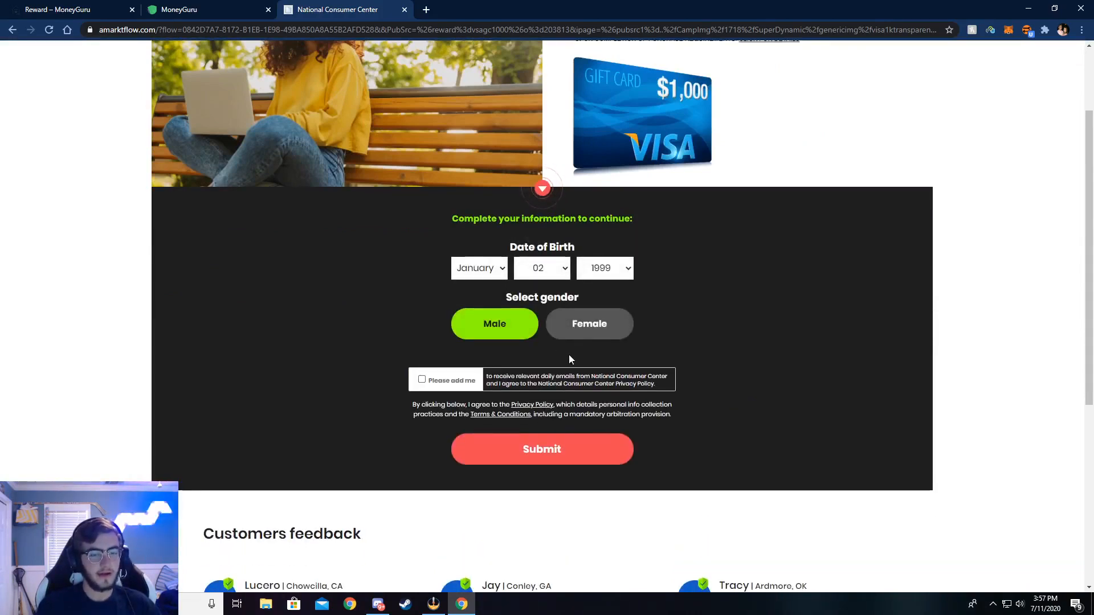
pyautogui.scroll(-3)
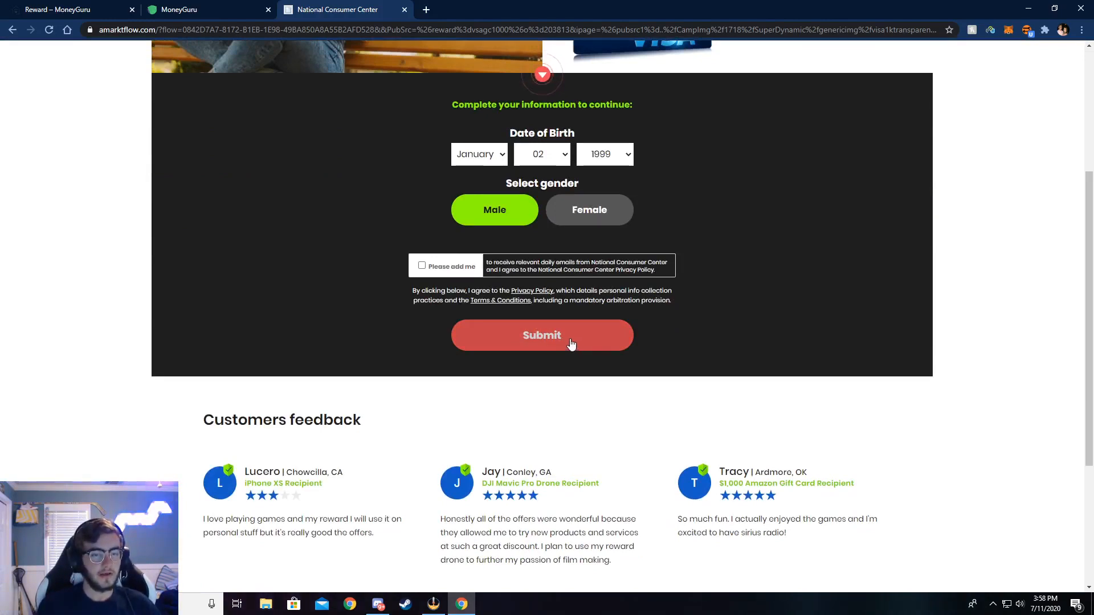
pyautogui.moveTo(585, 345)
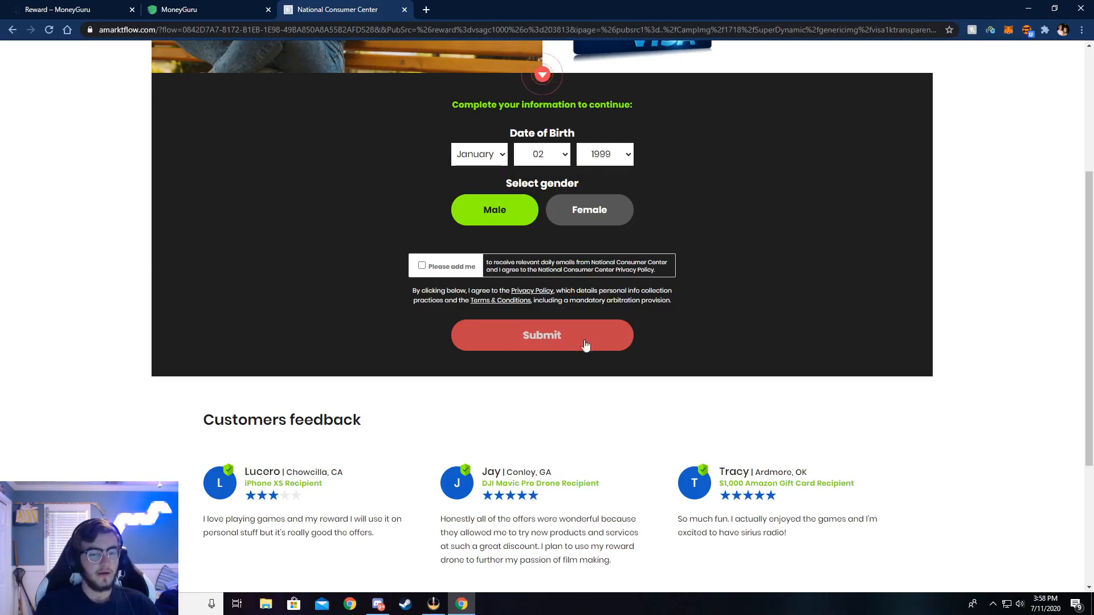
pyautogui.click(541, 335)
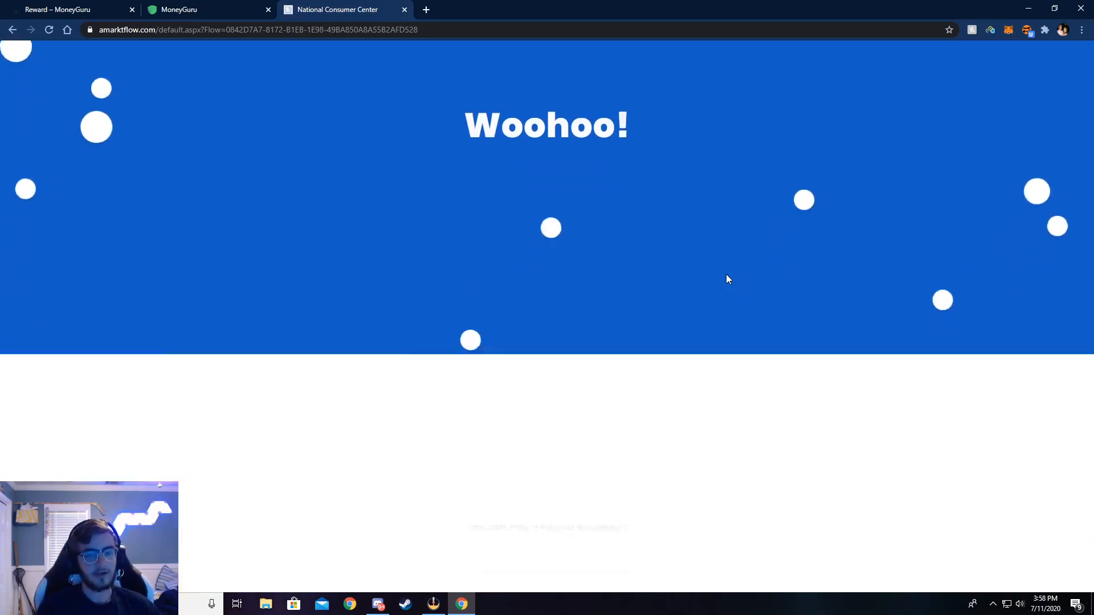
# Scroll the Woohoo page while the 'Confirm your information' page loads
pyautogui.scroll(-3)
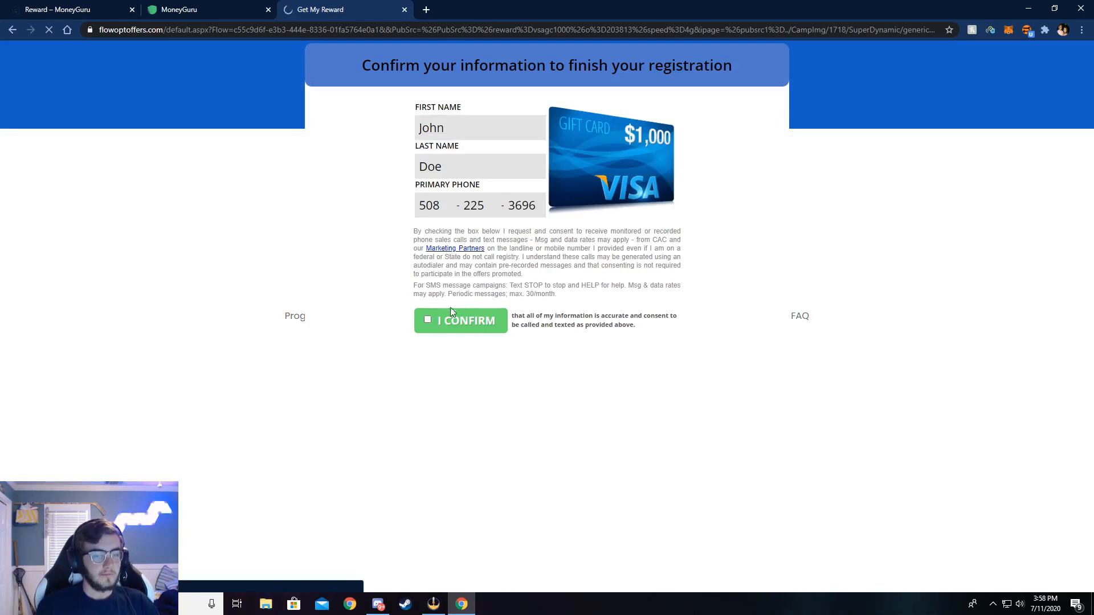
# Tick I CONFIRM to finish registration and continue through the brief survey
pyautogui.tripleClick(479, 128)
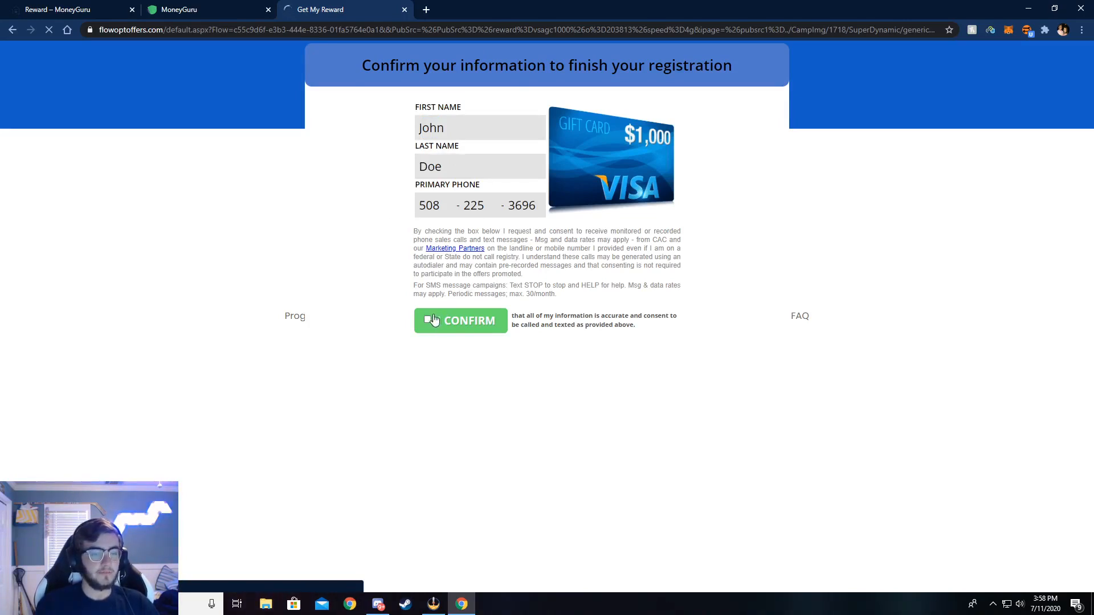
pyautogui.click(461, 320)
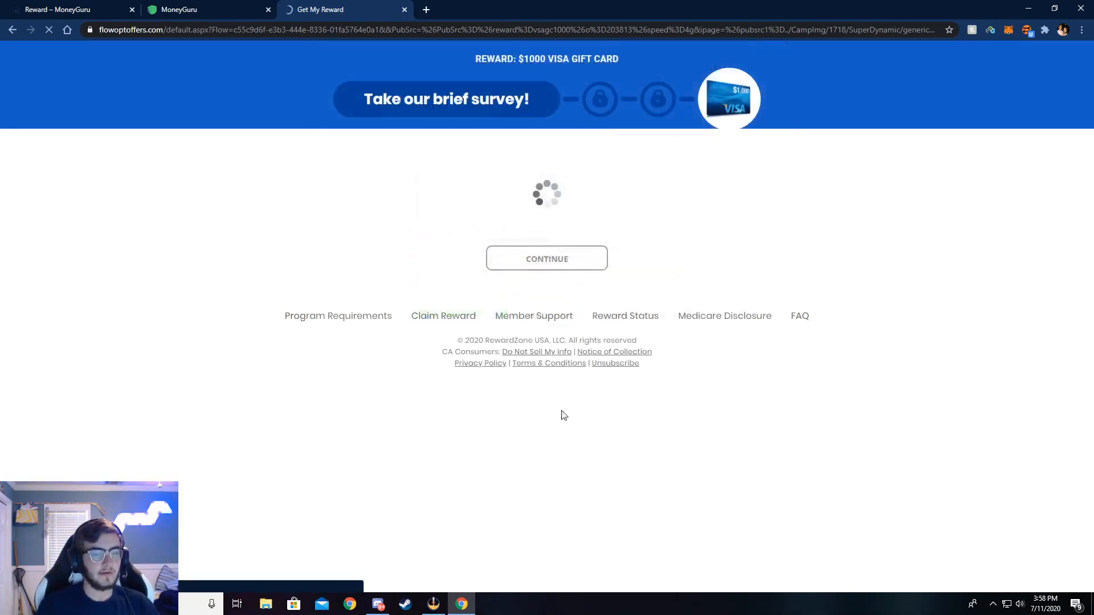
pyautogui.click(547, 258)
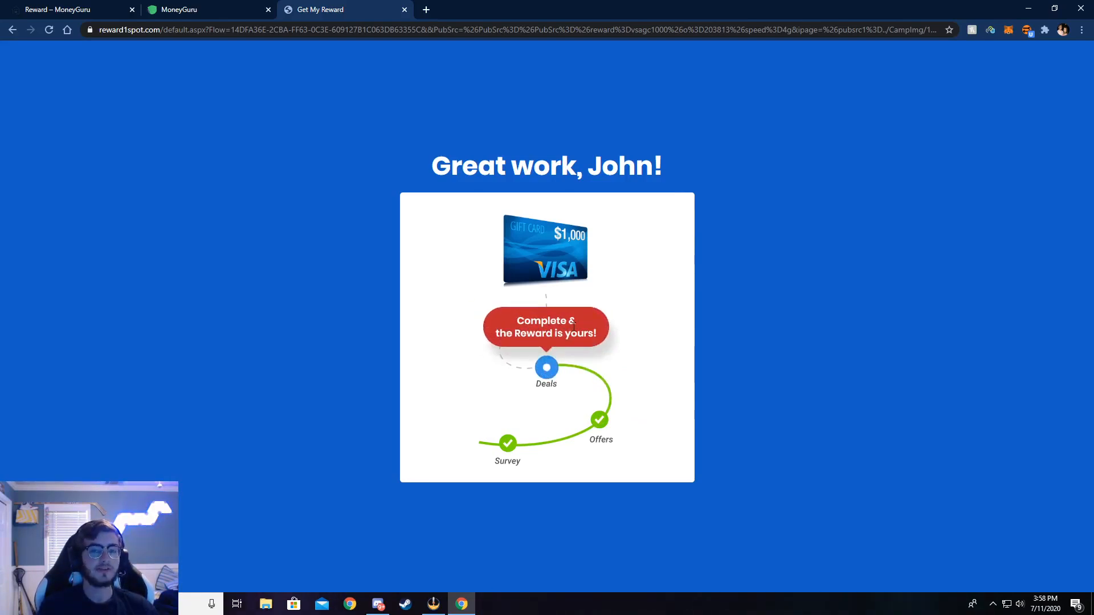
# Reach the deals page, dismiss its popup, and return to MoneyGuru's Task Wall tab
pyautogui.click(546, 327)
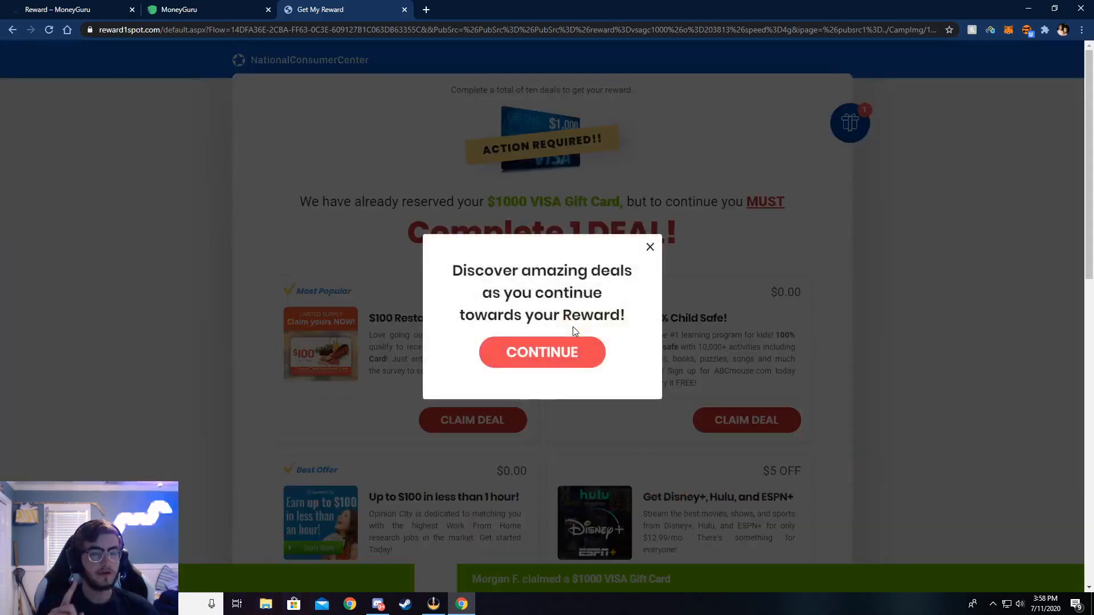
pyautogui.click(542, 351)
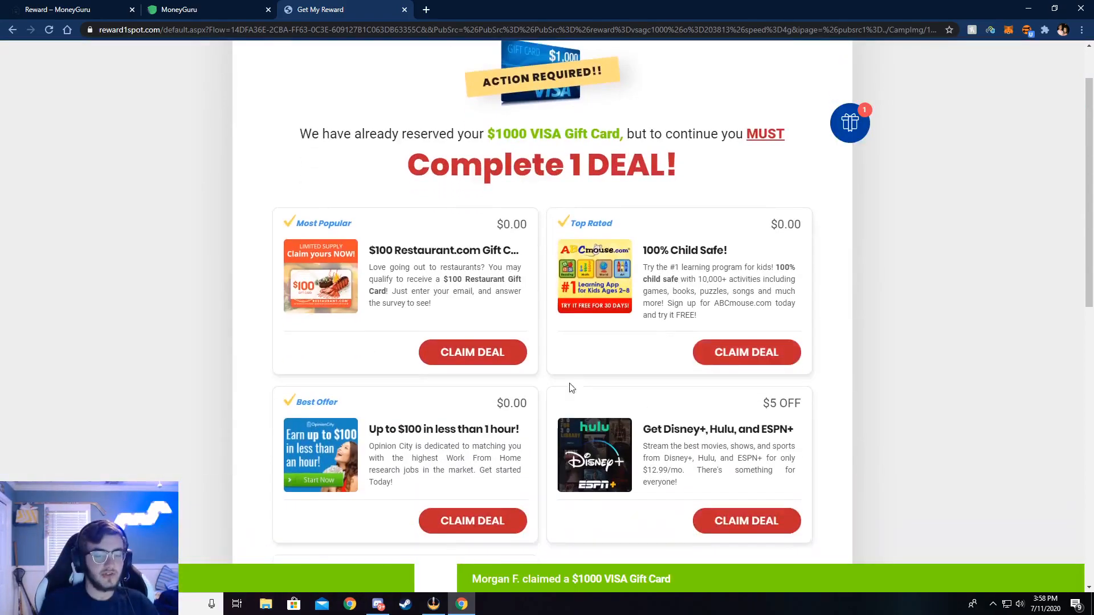
pyautogui.scroll(3)
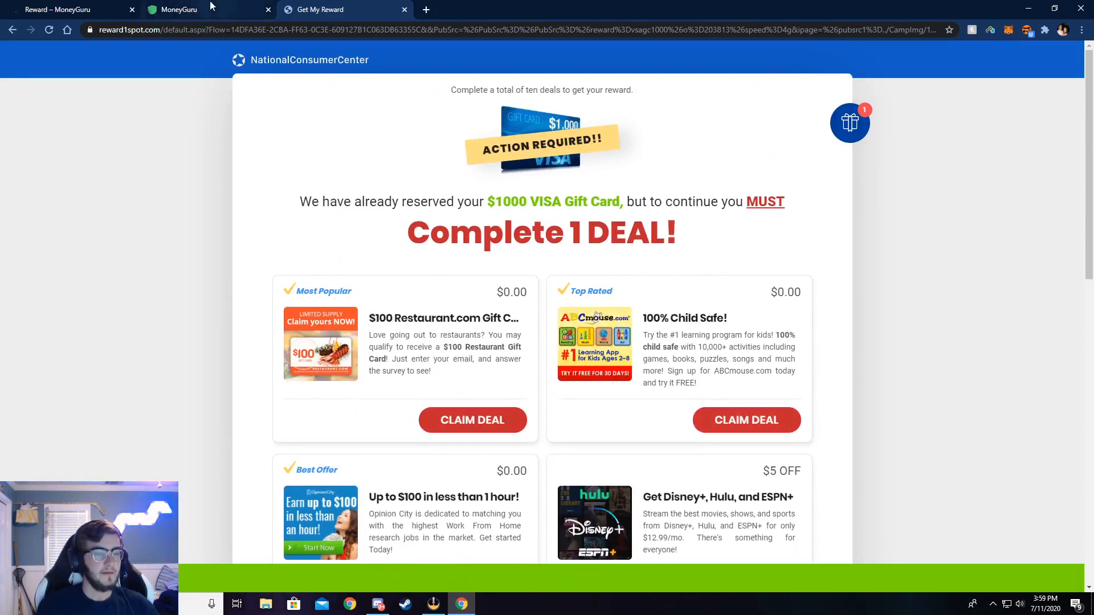
pyautogui.click(180, 9)
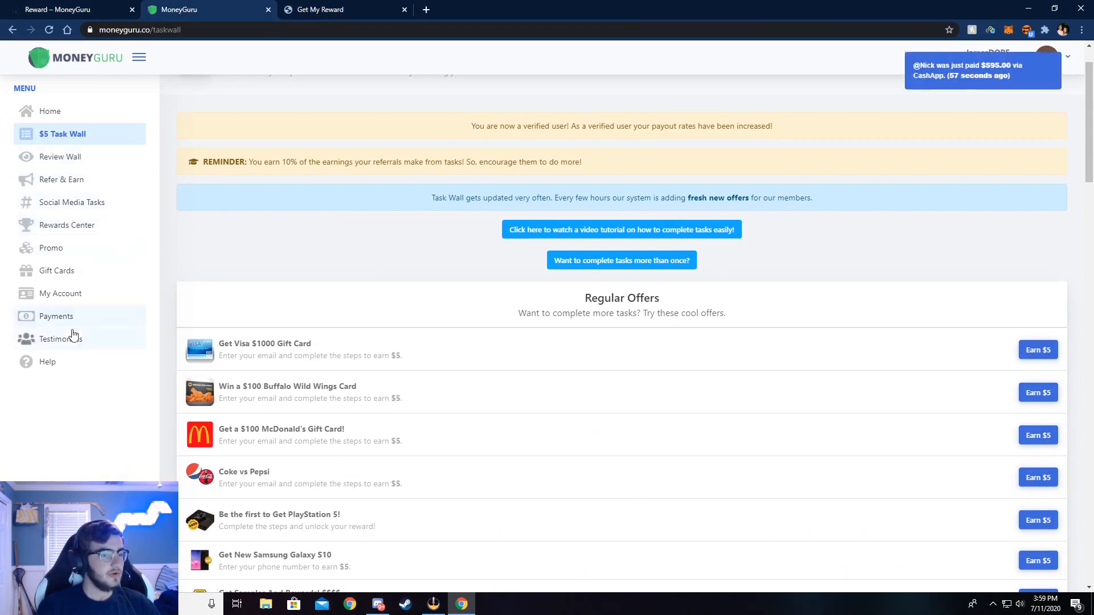
# View Payments: $154 earnings, PayPal method and the four paid payouts in history
pyautogui.click(56, 316)
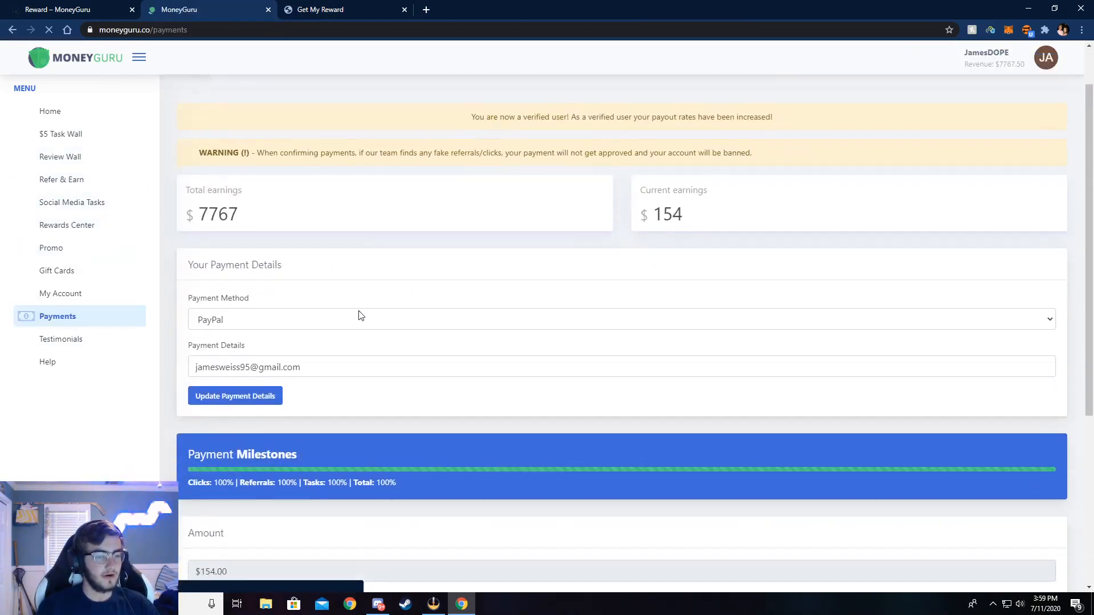
pyautogui.scroll(-3)
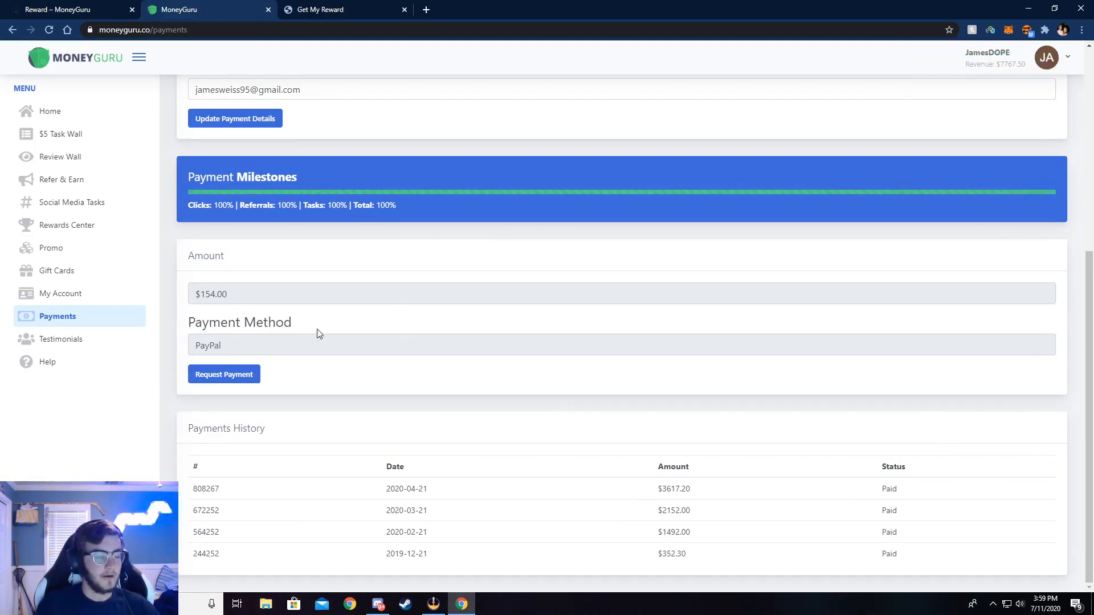
pyautogui.moveTo(220, 468)
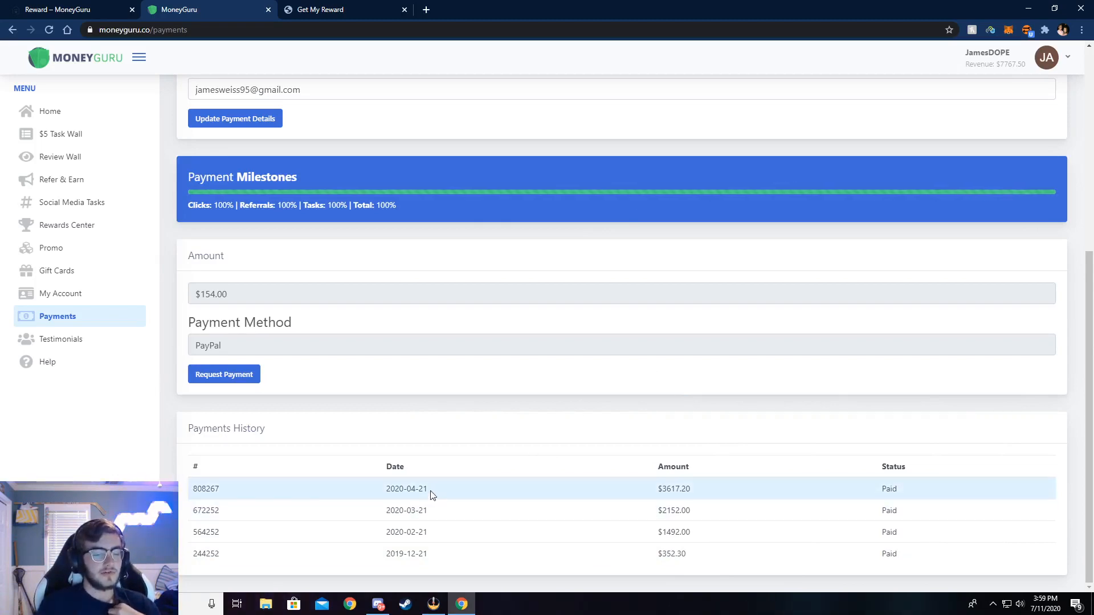
pyautogui.moveTo(627, 478)
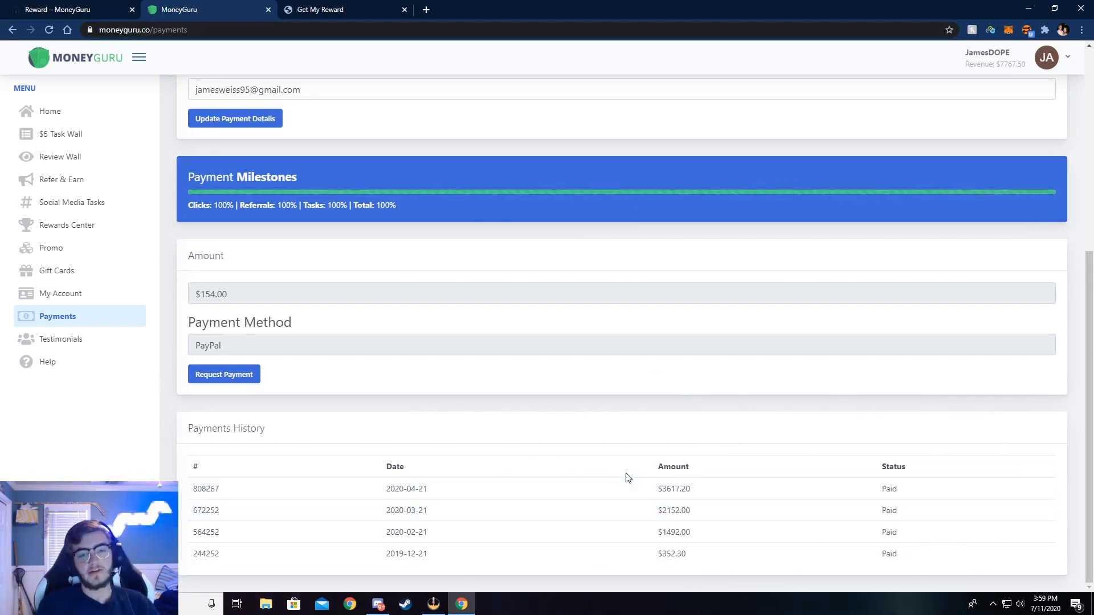
pyautogui.moveTo(56, 271)
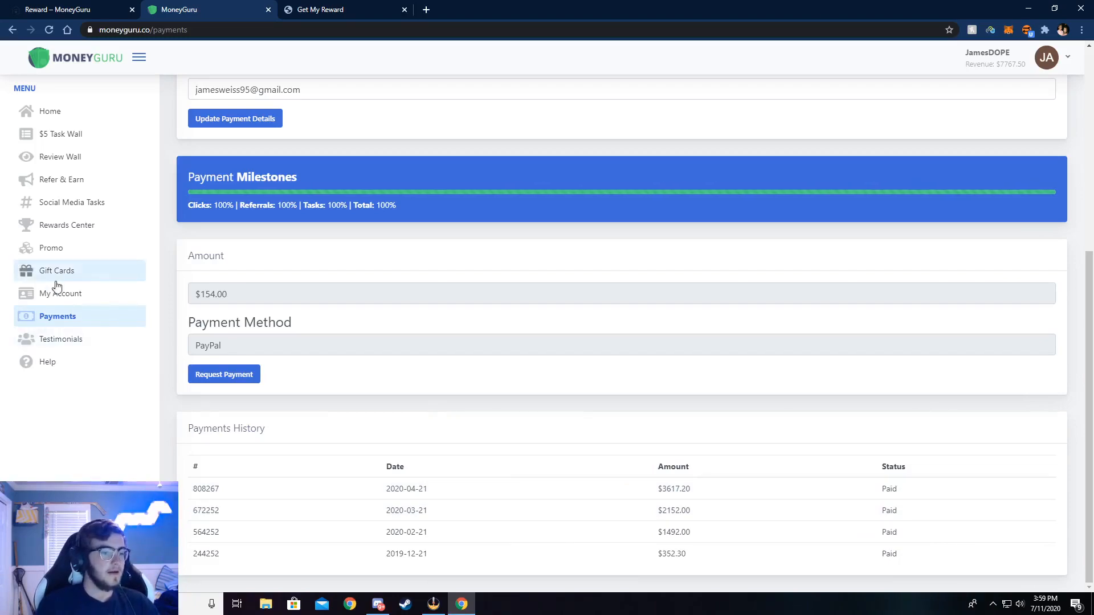
# Browse the full Gift Cards Center catalog and return to the 7767.50 MG coin balance
pyautogui.click(58, 270)
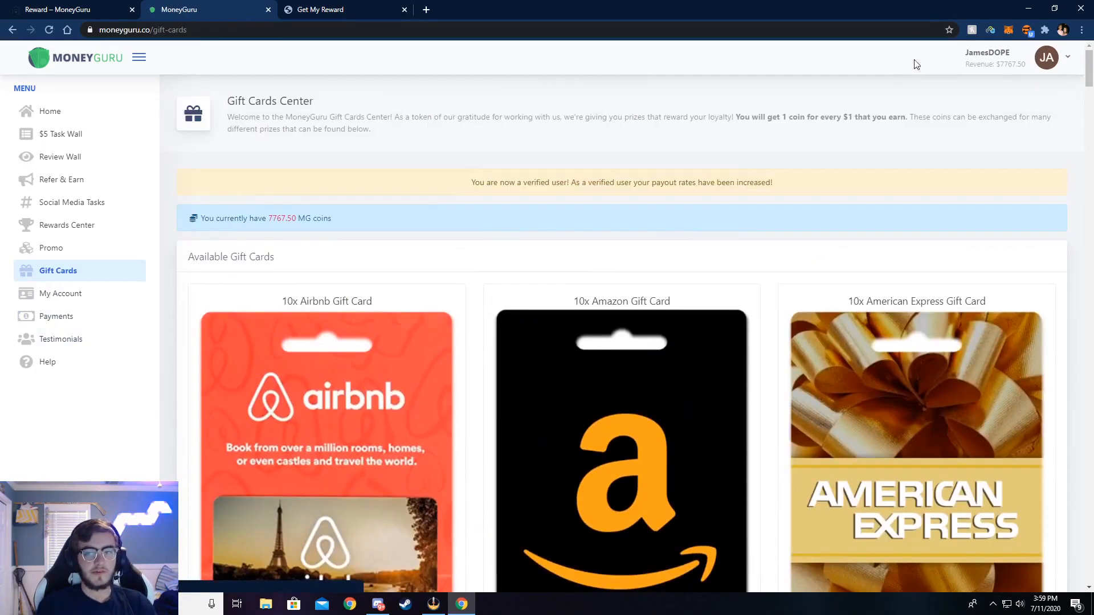
pyautogui.scroll(-3)
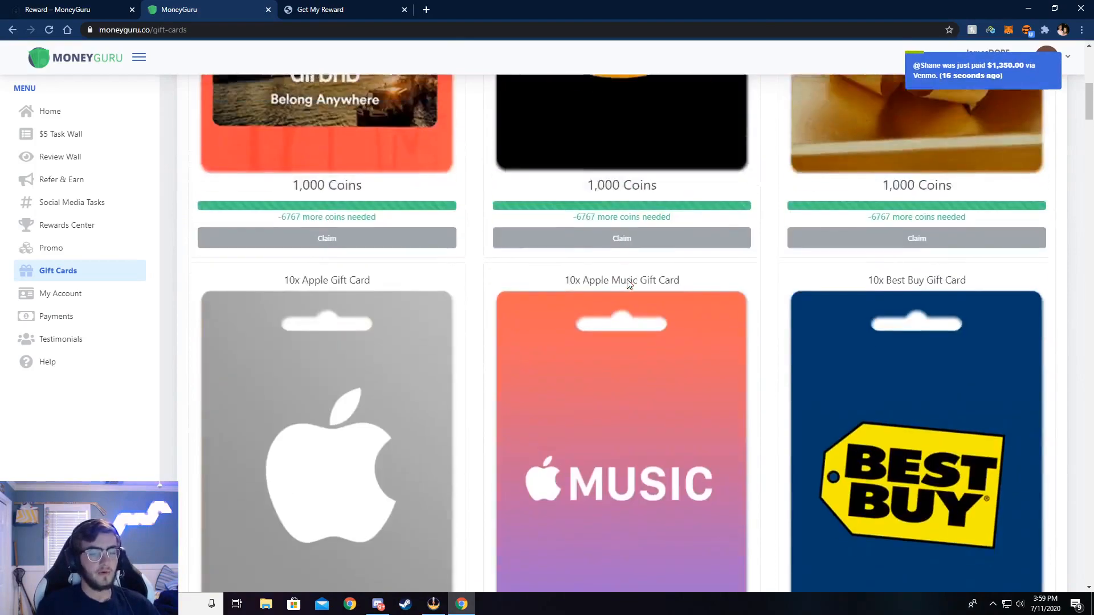
pyautogui.scroll(-3)
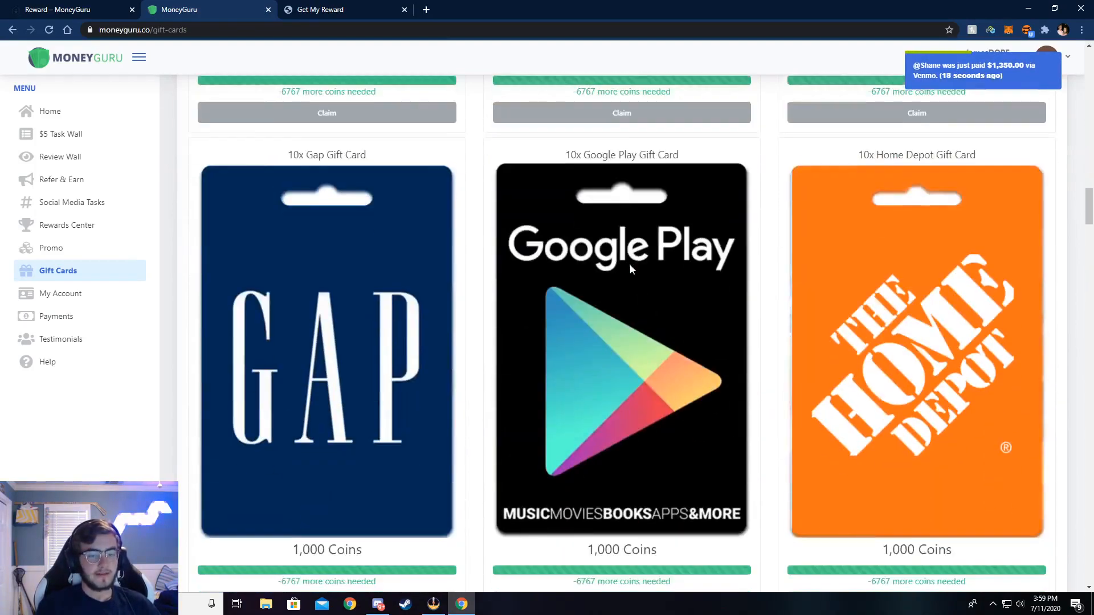
pyautogui.scroll(-3)
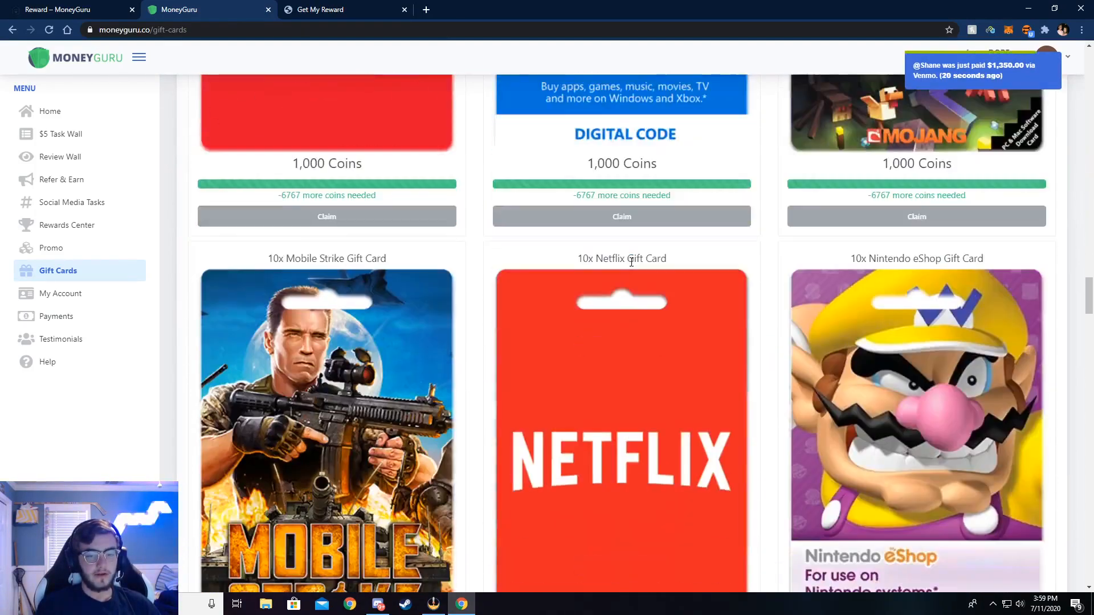
pyautogui.scroll(-3)
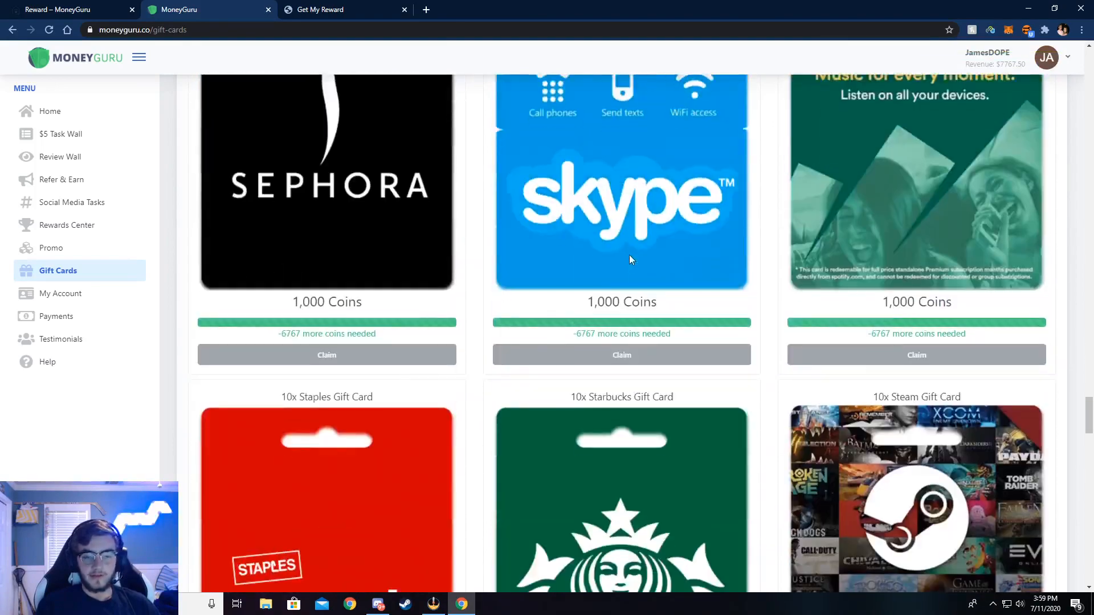
pyautogui.scroll(-3)
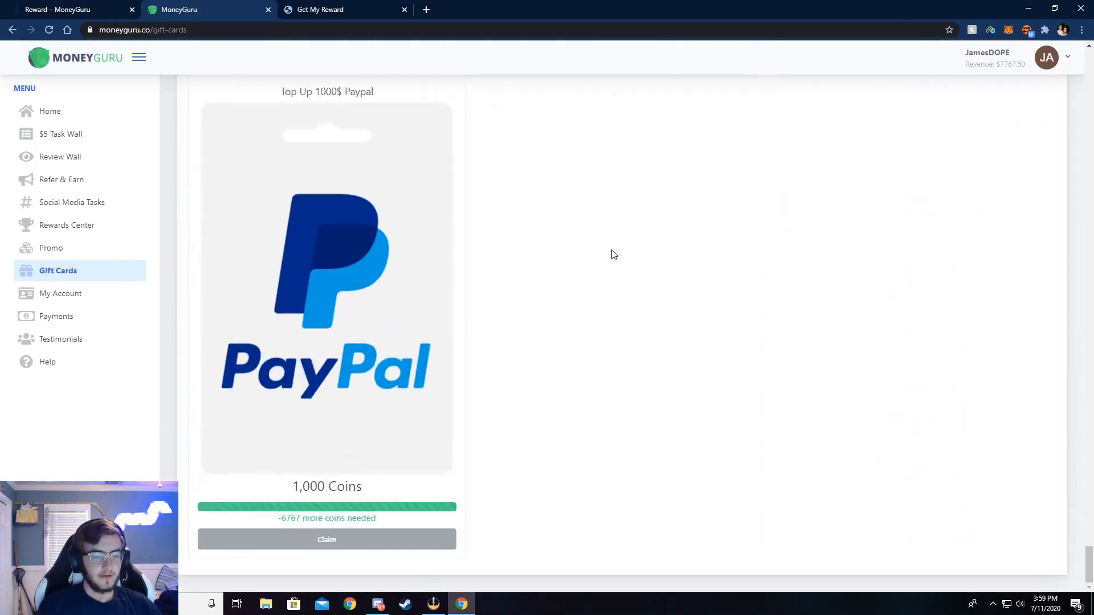
pyautogui.scroll(-3)
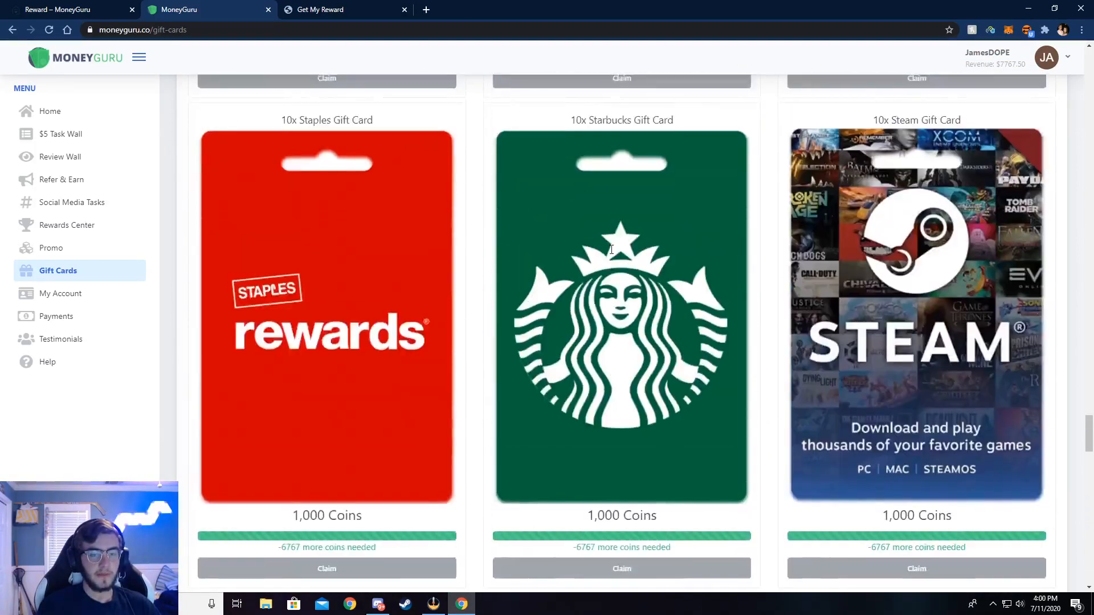
pyautogui.scroll(-3)
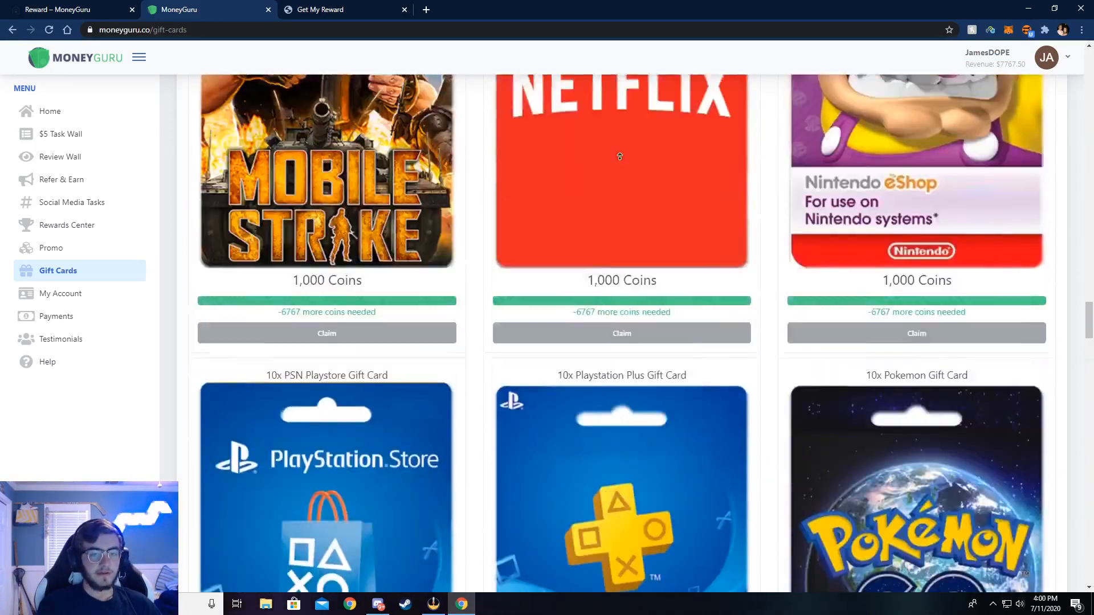
pyautogui.scroll(-3)
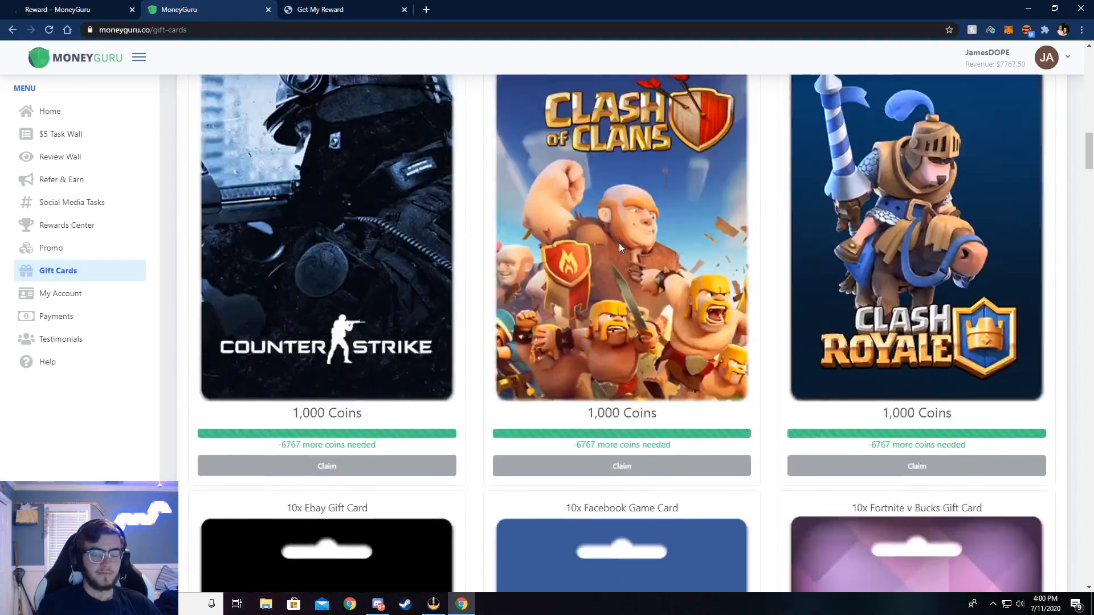
pyautogui.scroll(3)
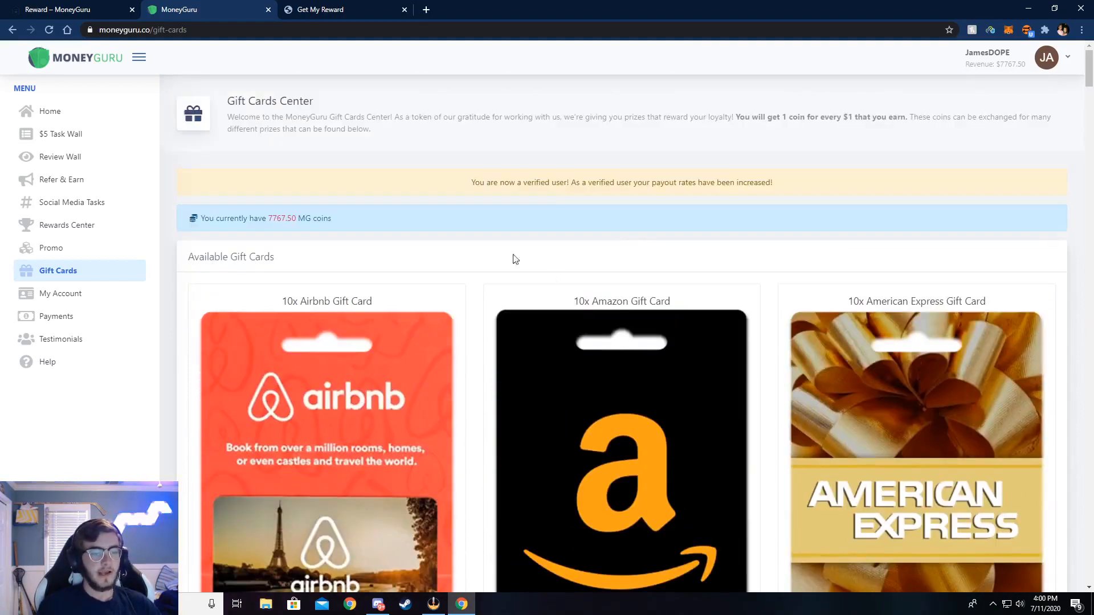
pyautogui.moveTo(49, 403)
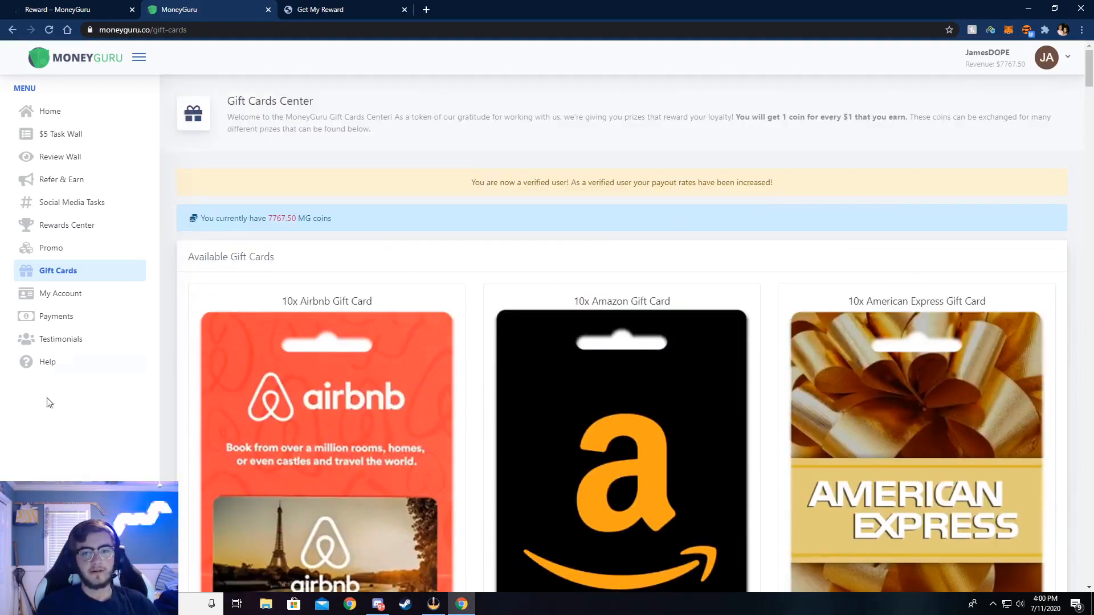